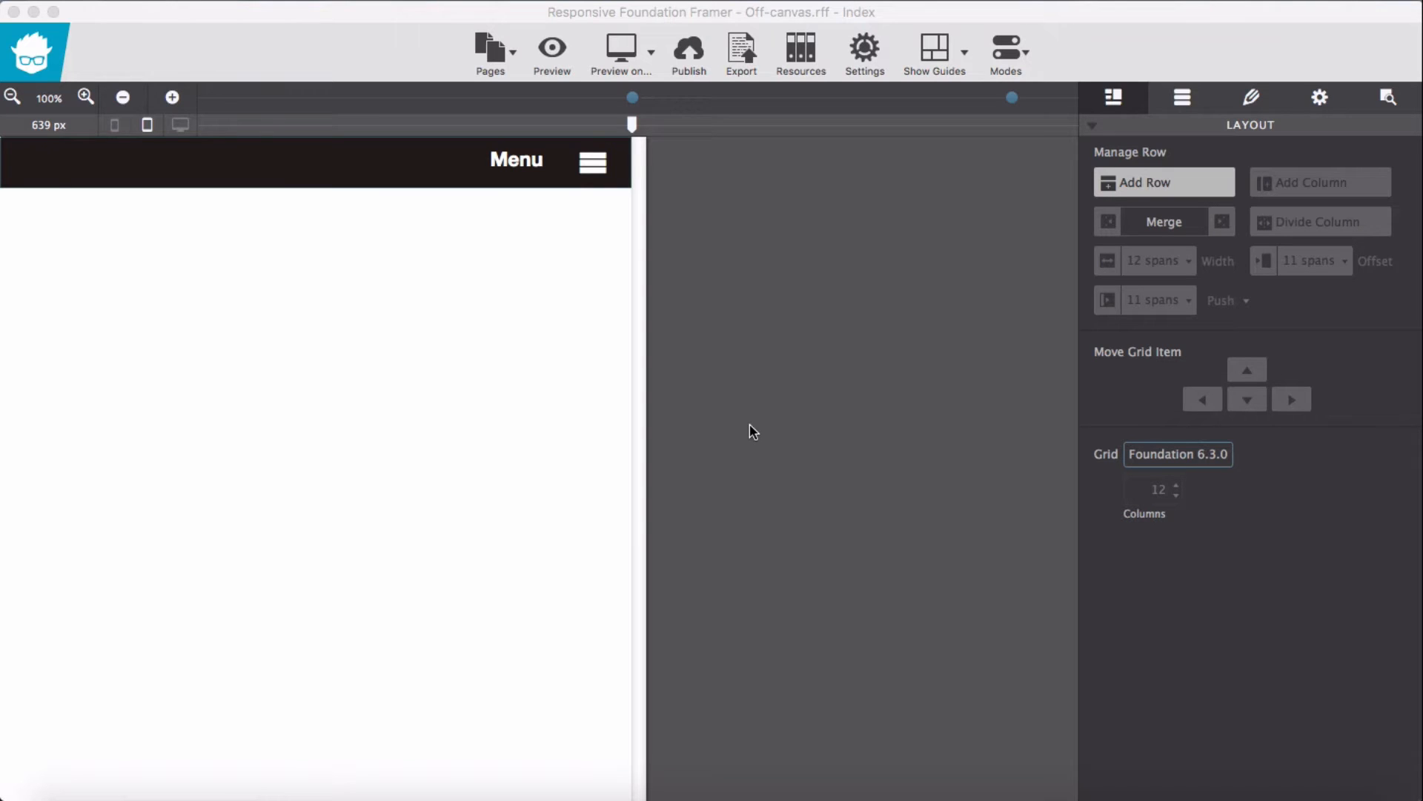
mouse_move(471, 226)
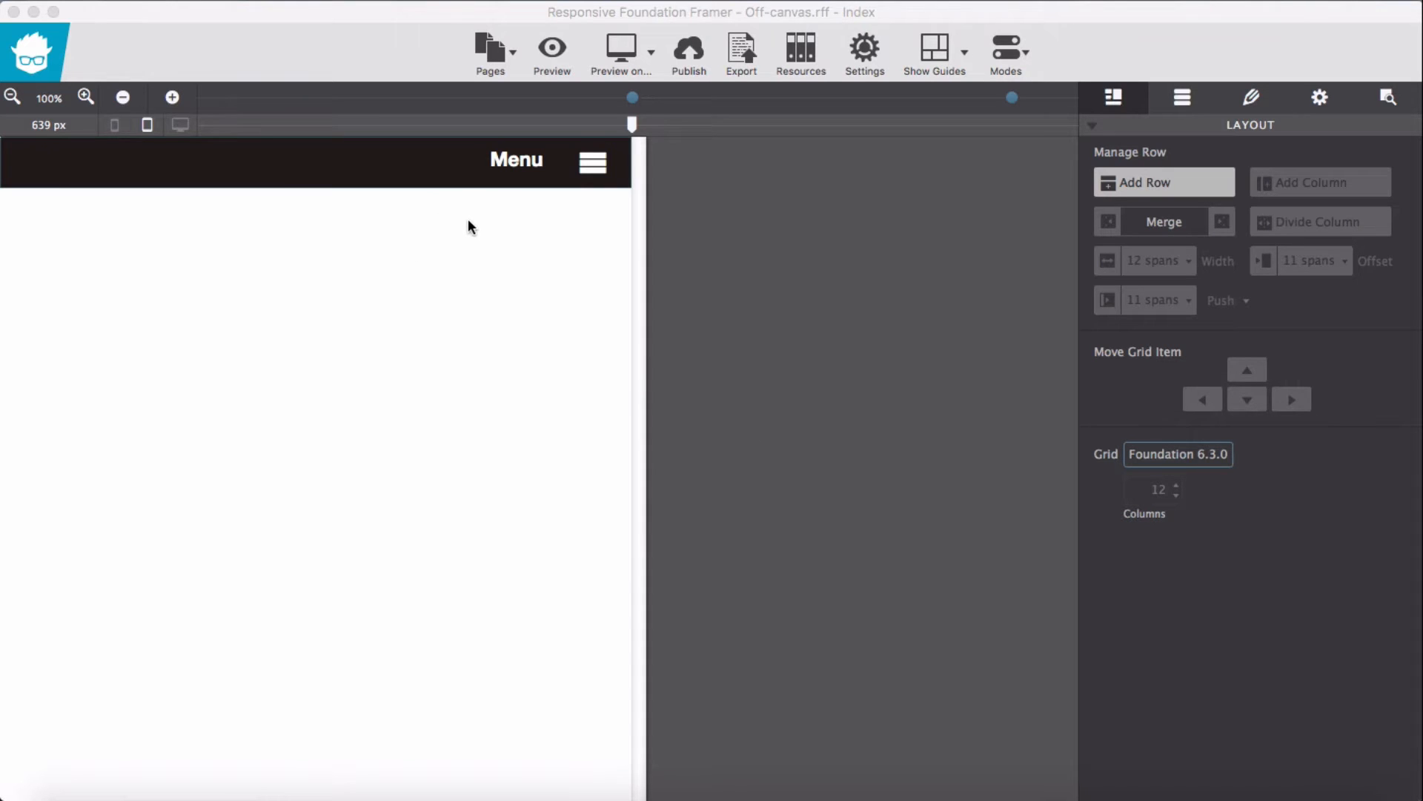
mouse_move(466, 221)
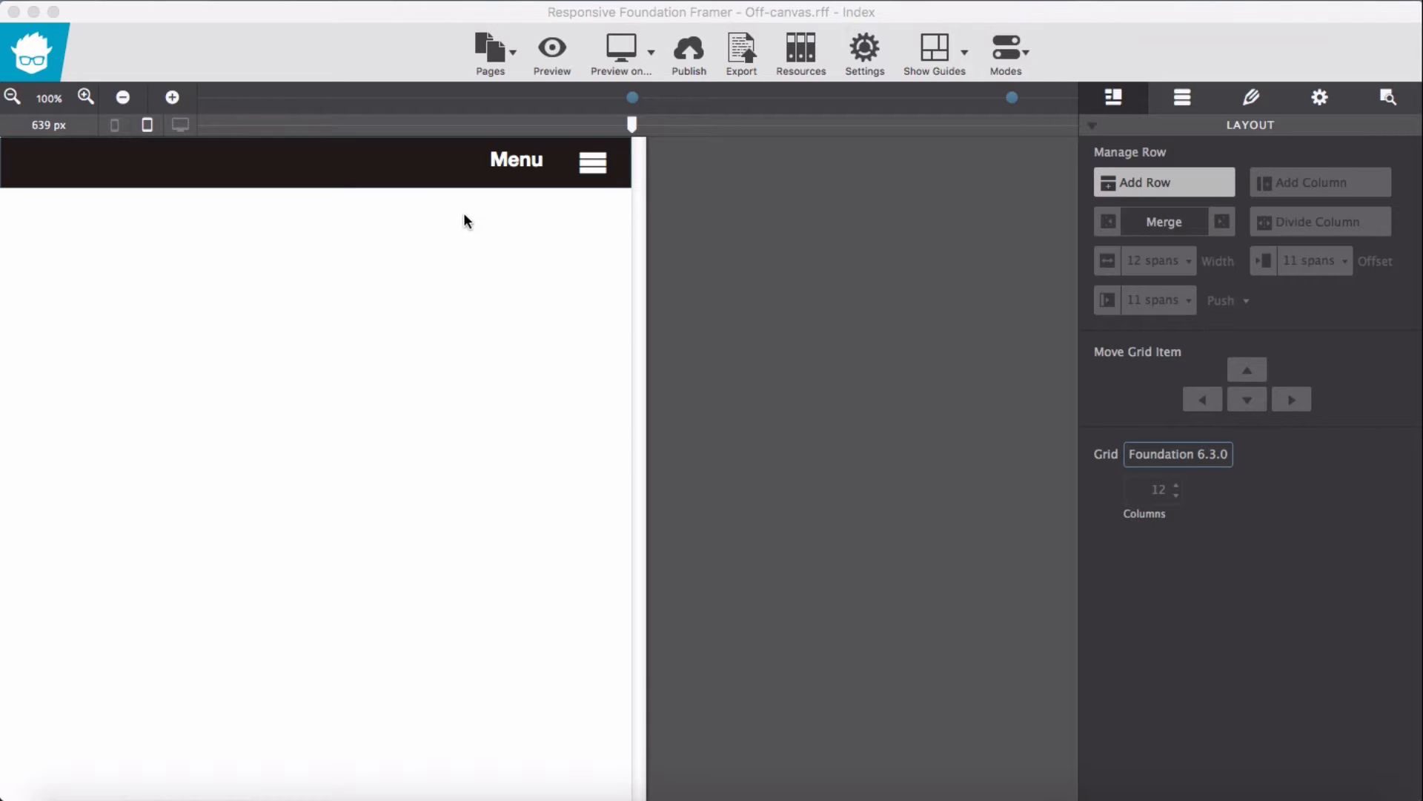
mouse_move(479, 222)
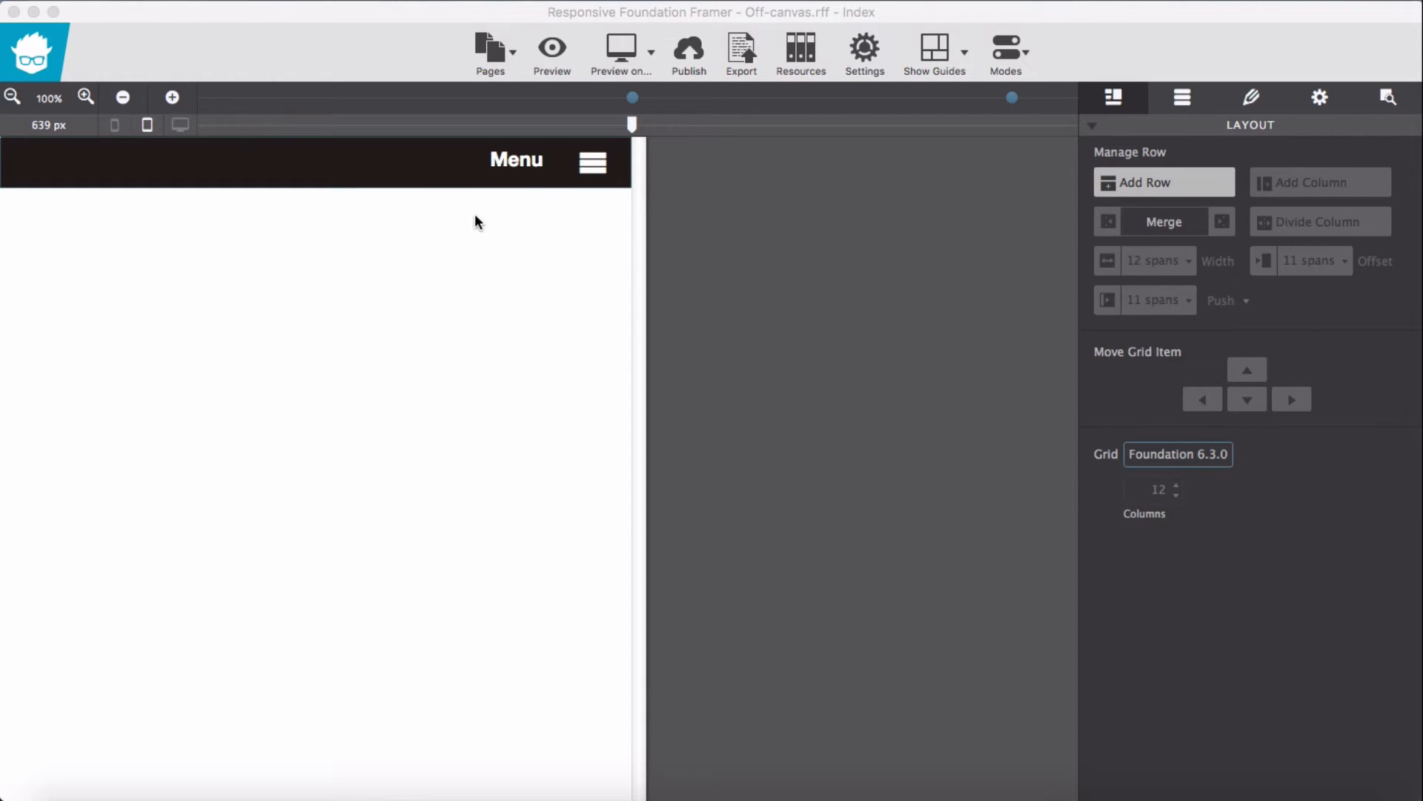
mouse_move(520, 194)
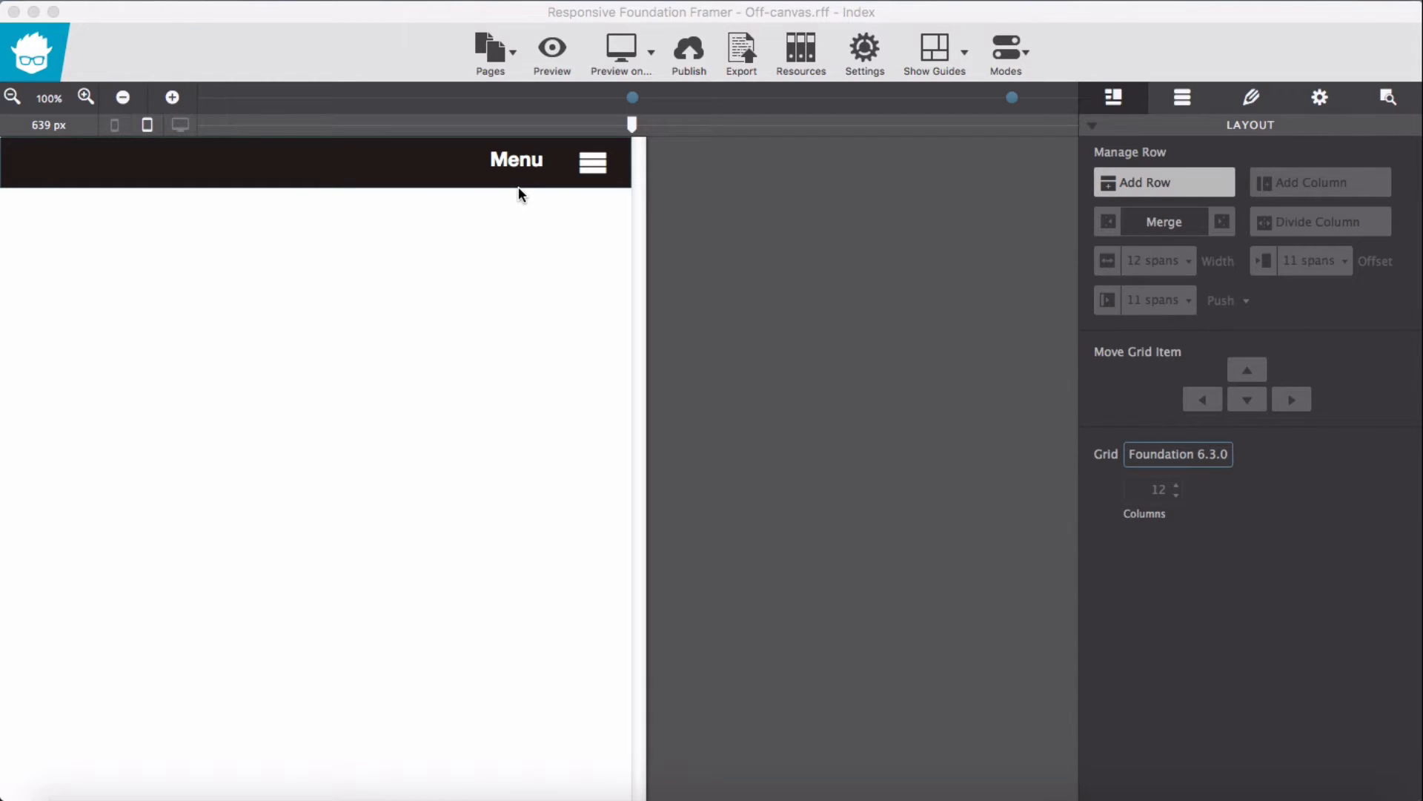
mouse_move(479, 186)
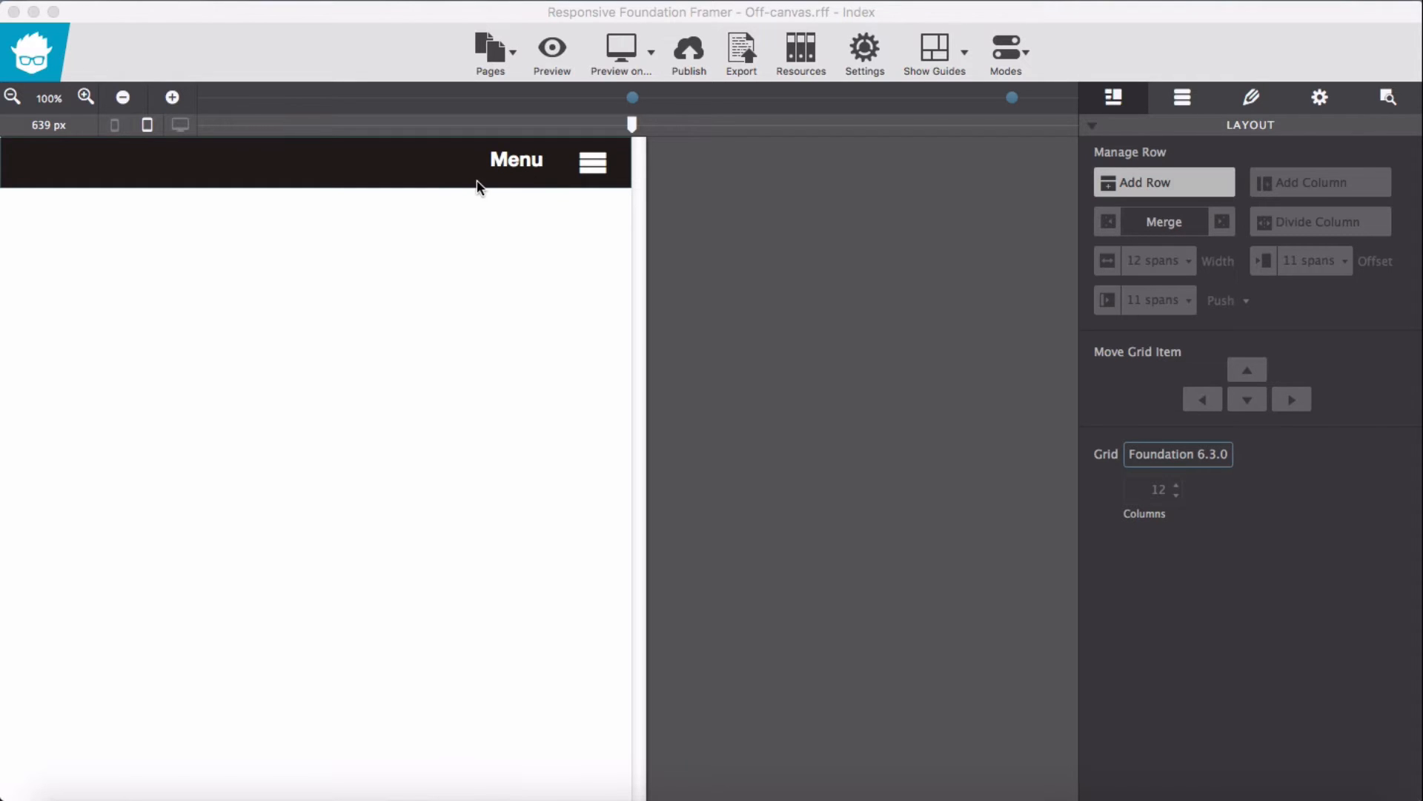
mouse_move(547, 184)
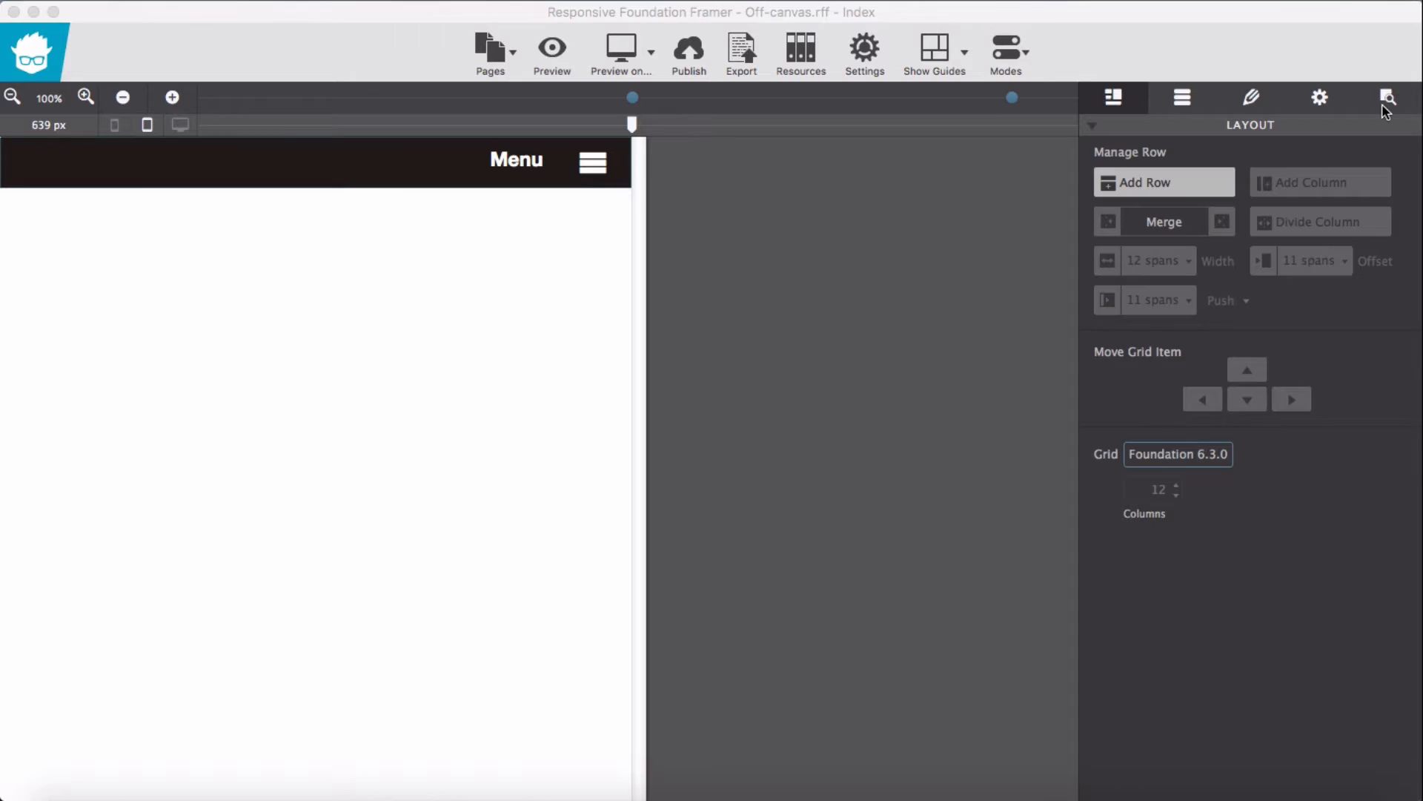
- Select the top bar row and show the Components section of the Content library
click(1388, 98)
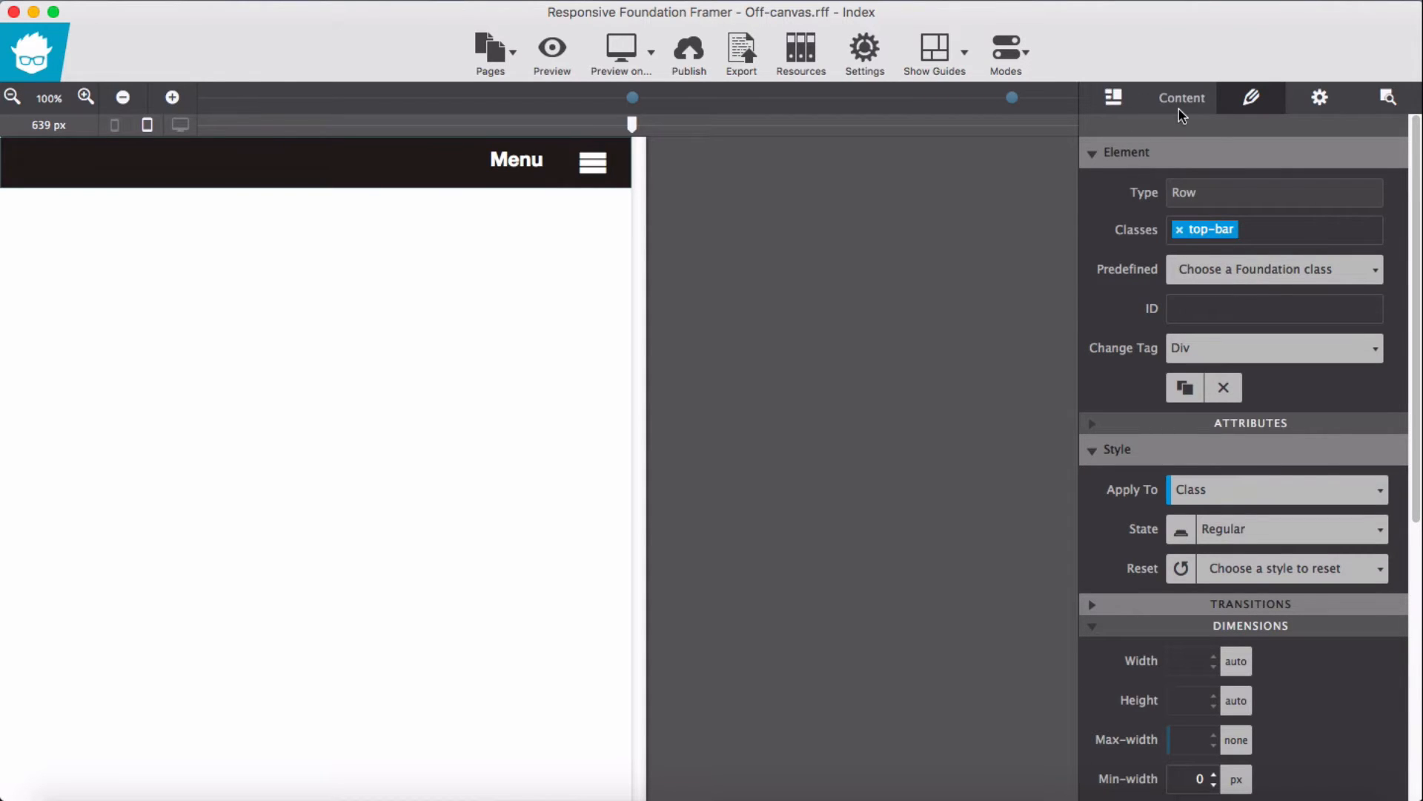
click(1182, 98)
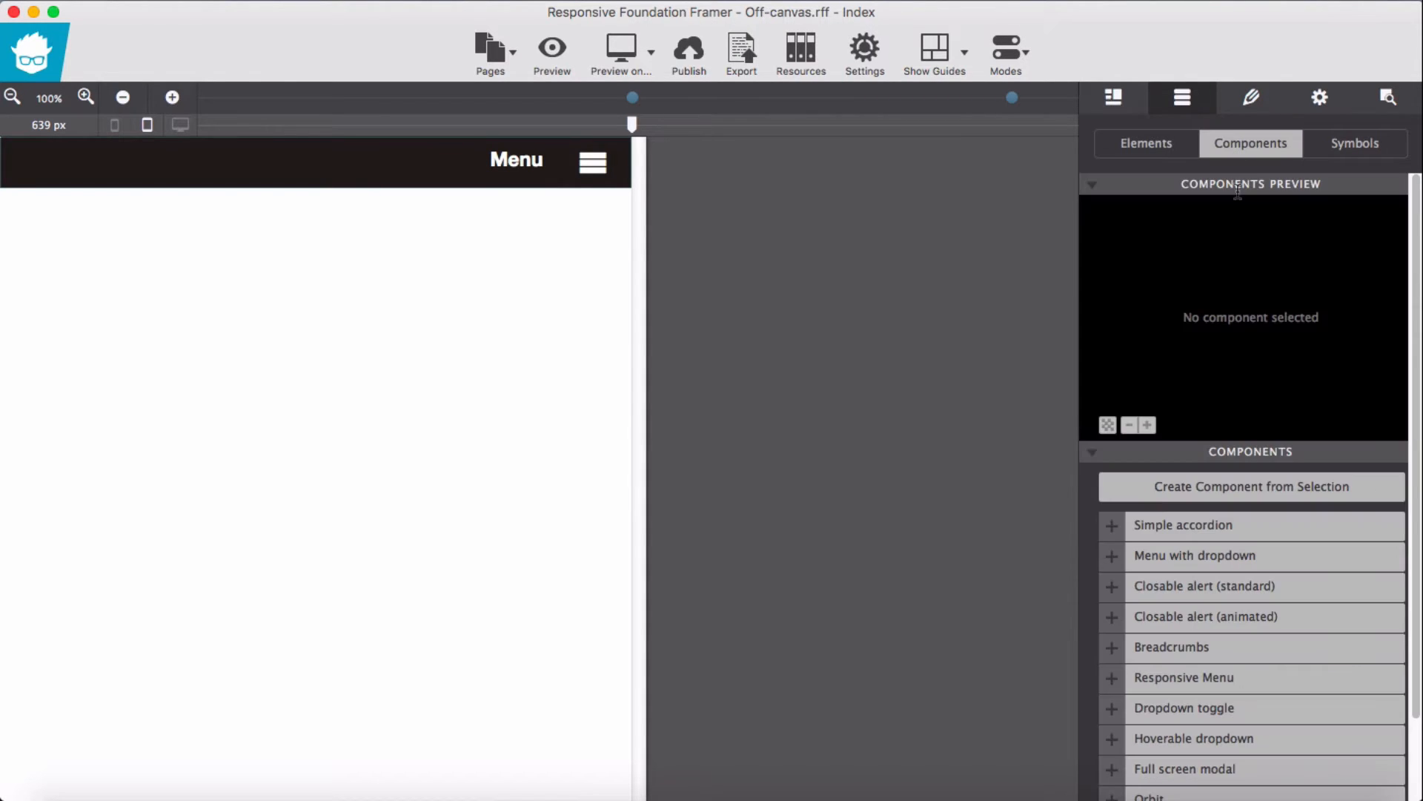
click(1092, 184)
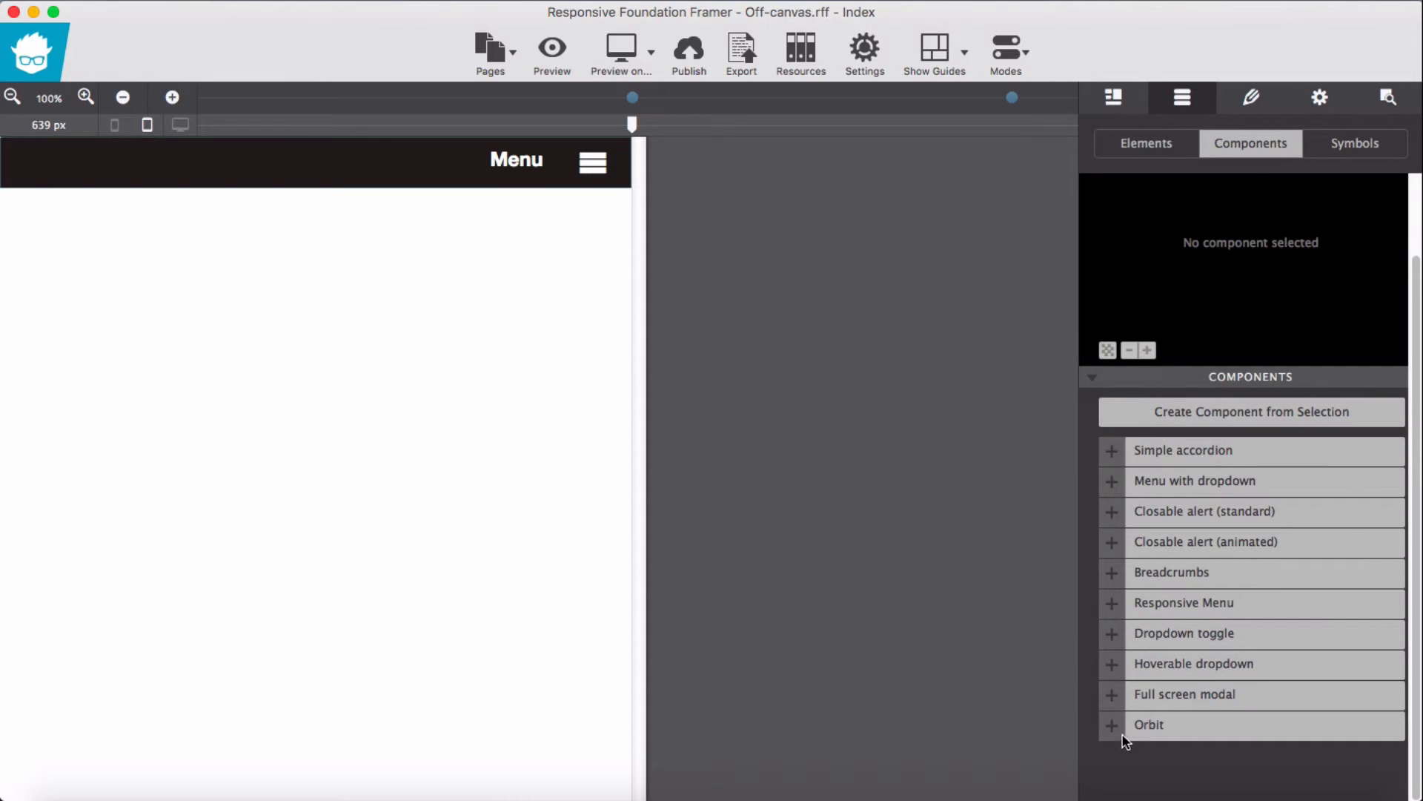
mouse_move(1211, 420)
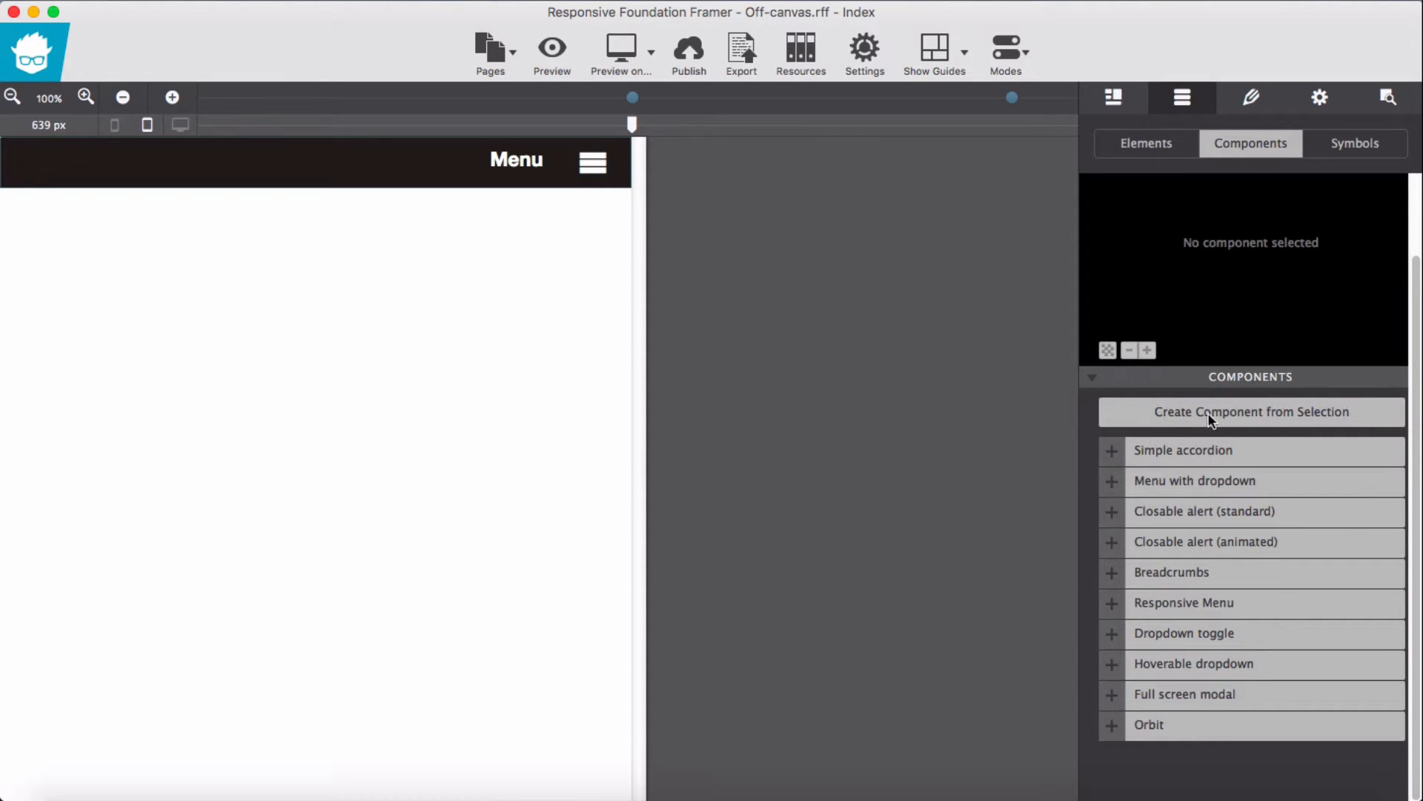
- Create a component from the row named 'Top Bar' with description 'Top Bar with Glyph Icon'
click(1250, 411)
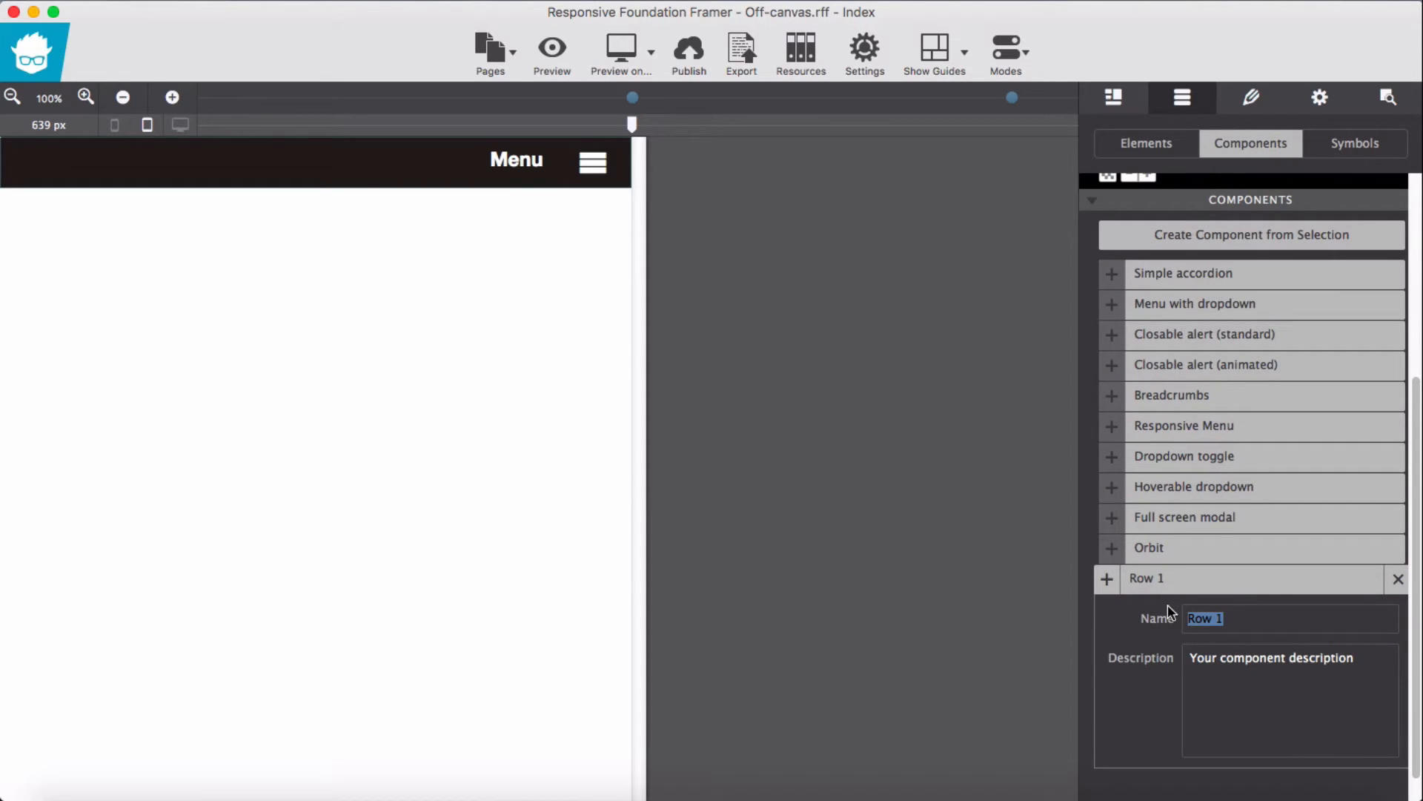
text(Top)
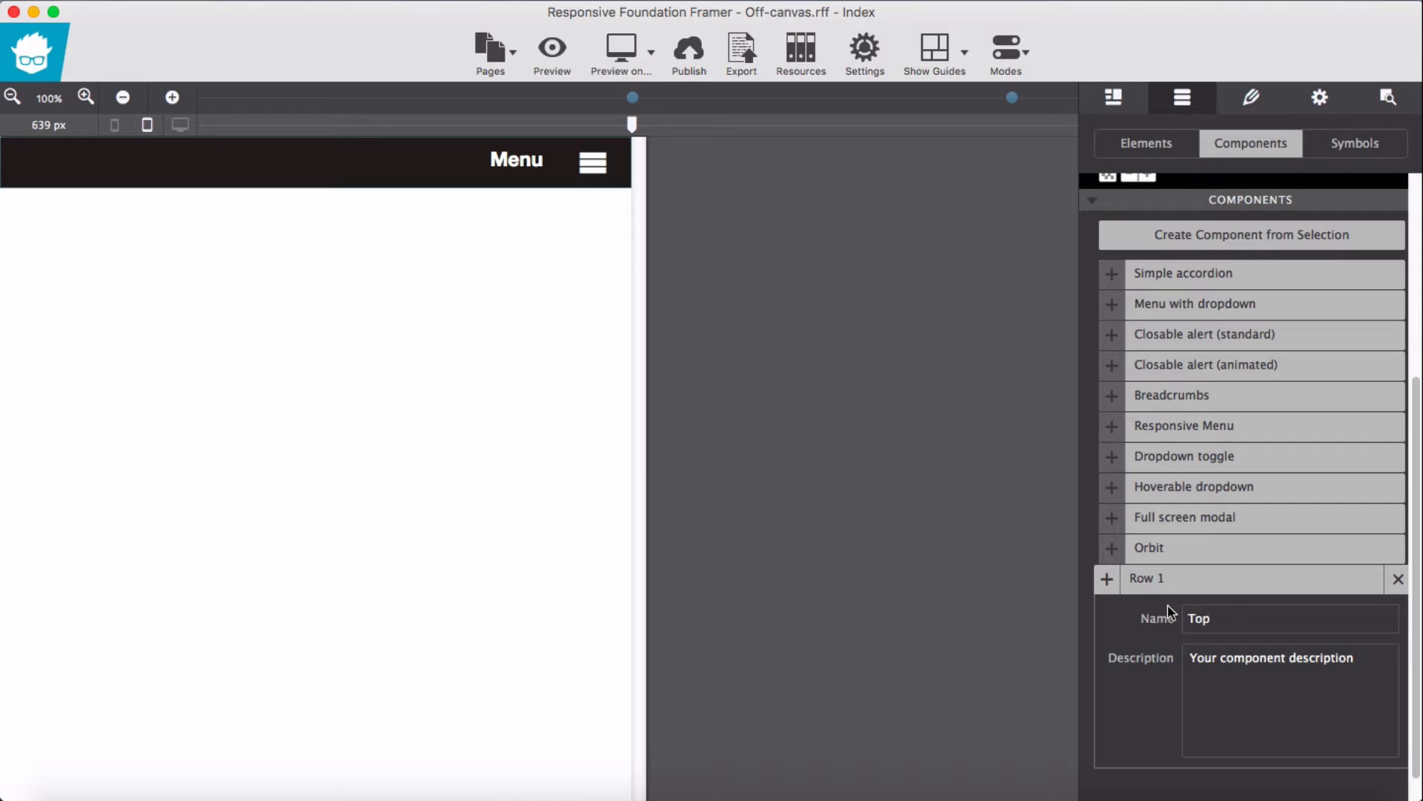
text(Bar)
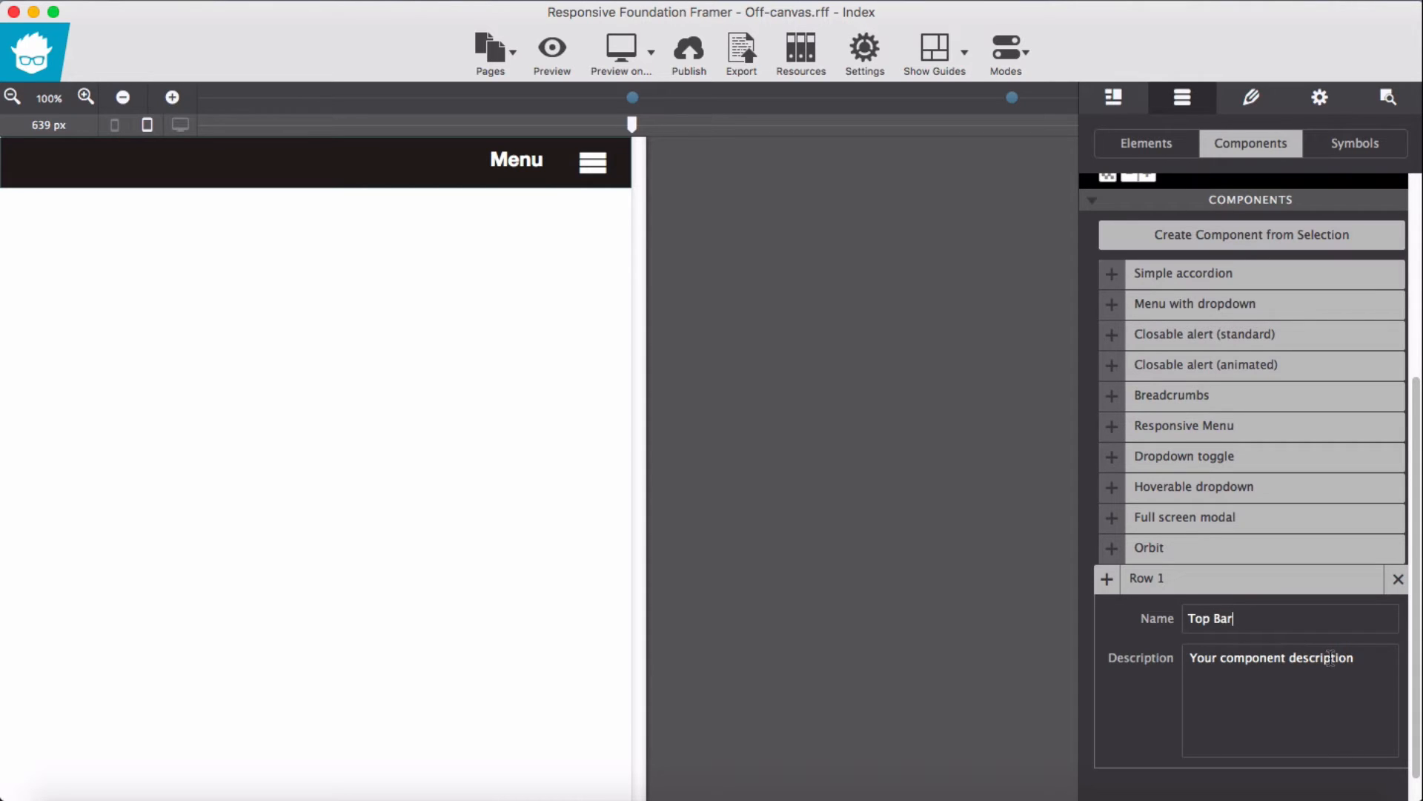
text(T)
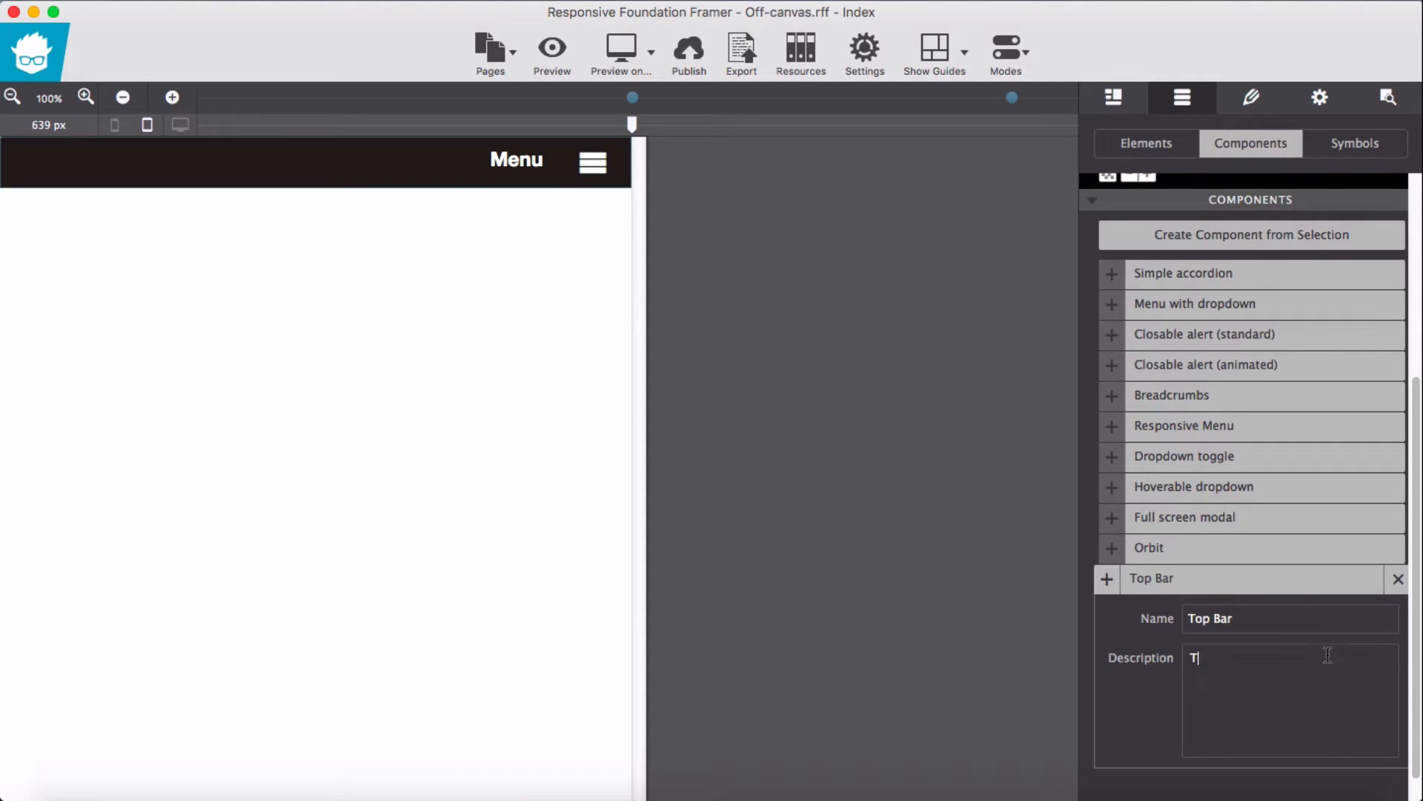
text(op)
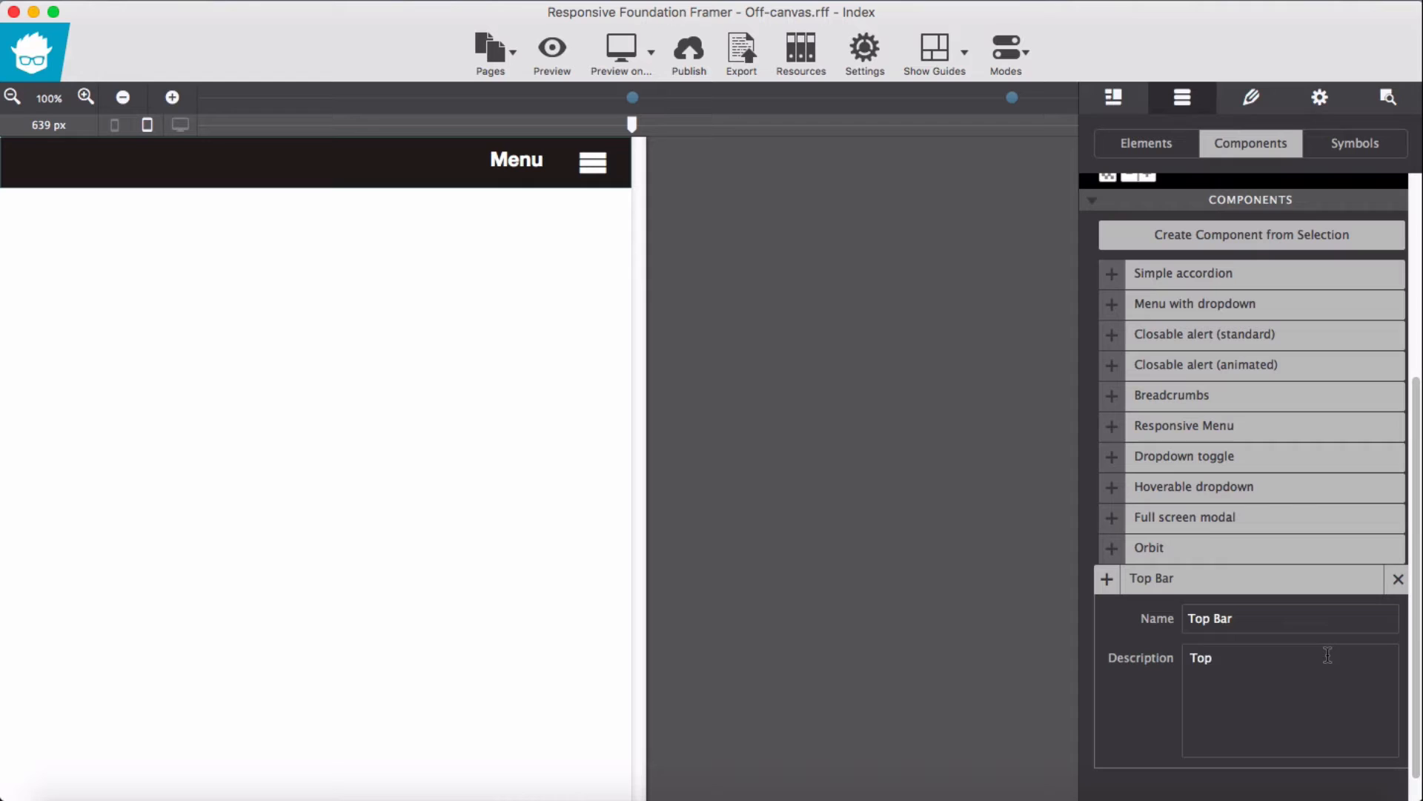
text(Bar with)
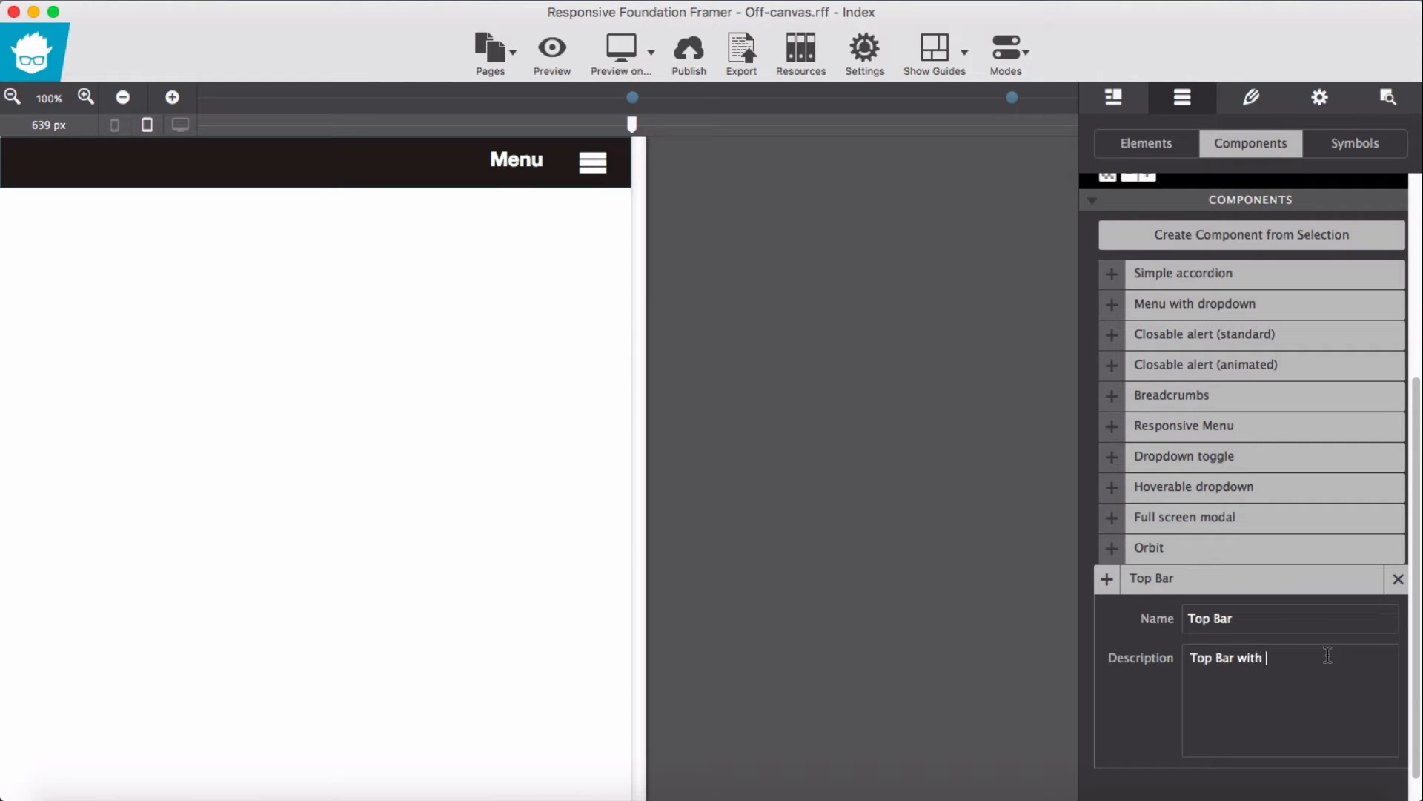
text(Gly)
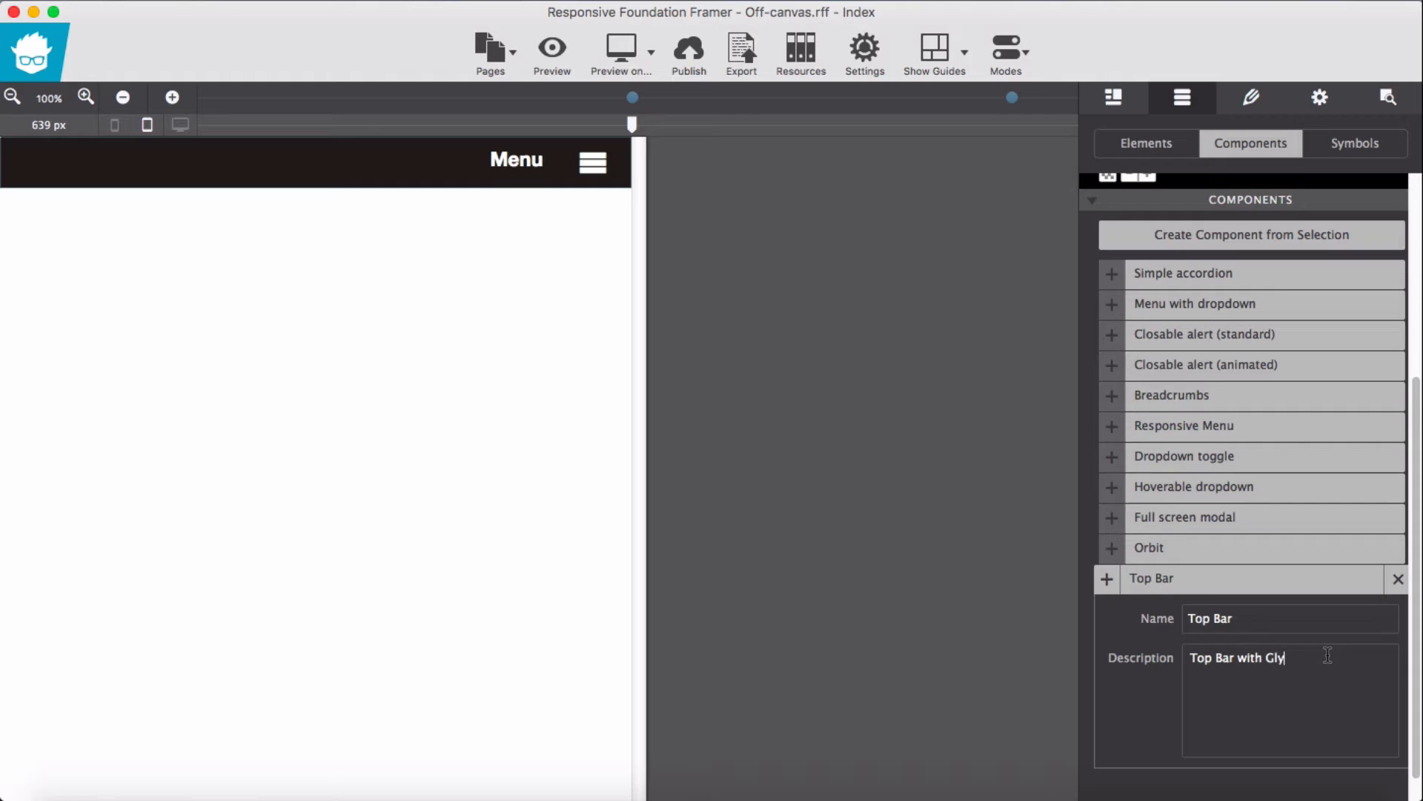
text(ph I)
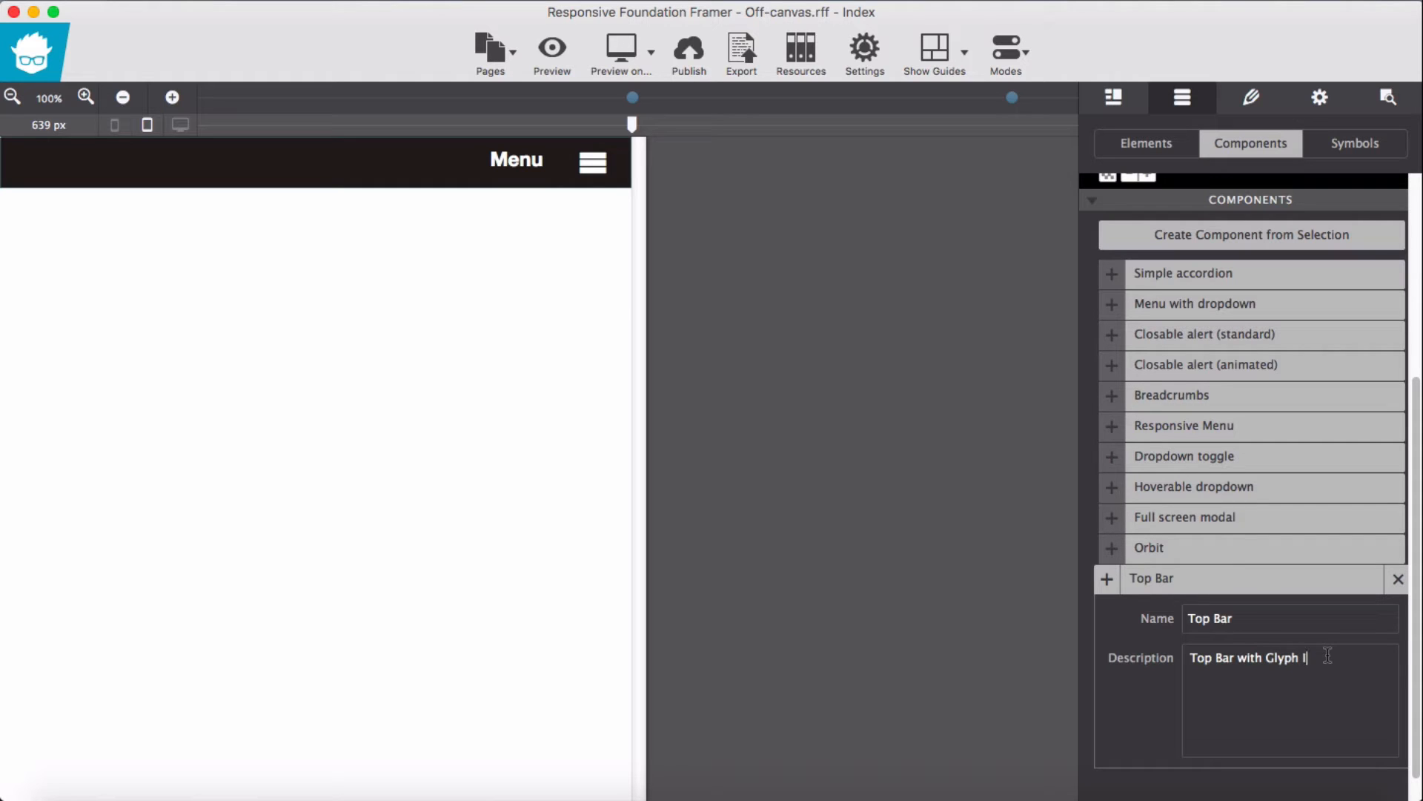
text(con)
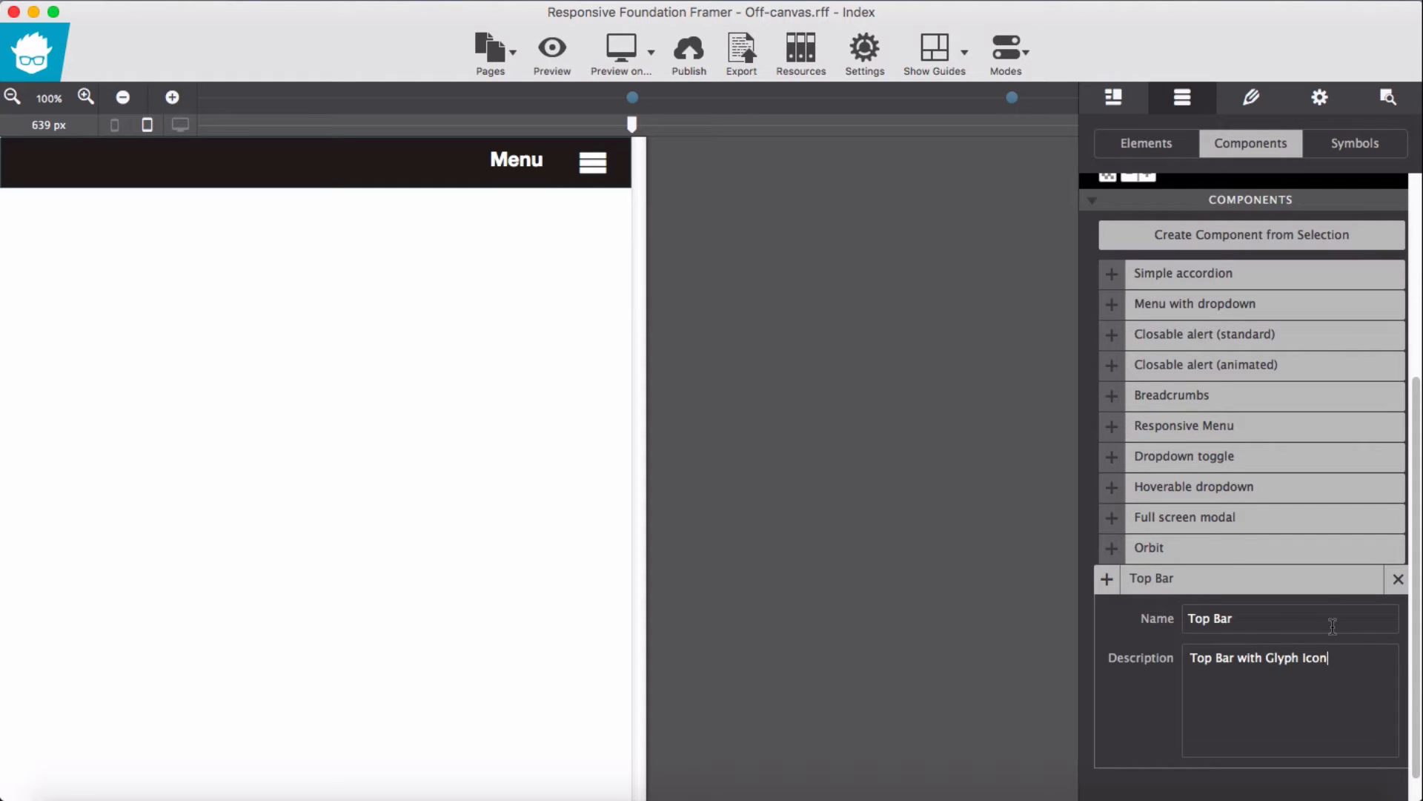
- Finish saving Top Bar, then select the page's second row from the outline
click(1397, 578)
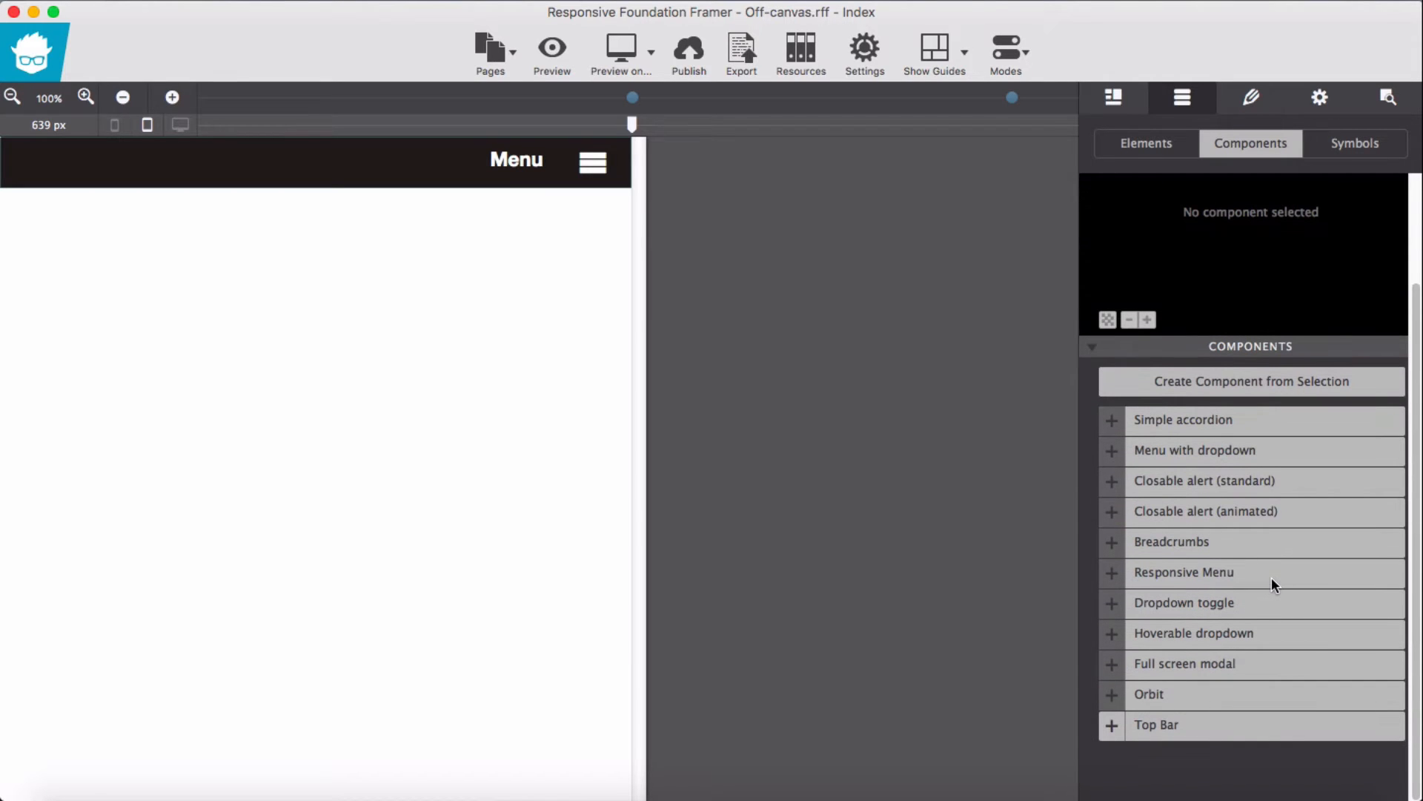
mouse_move(582, 271)
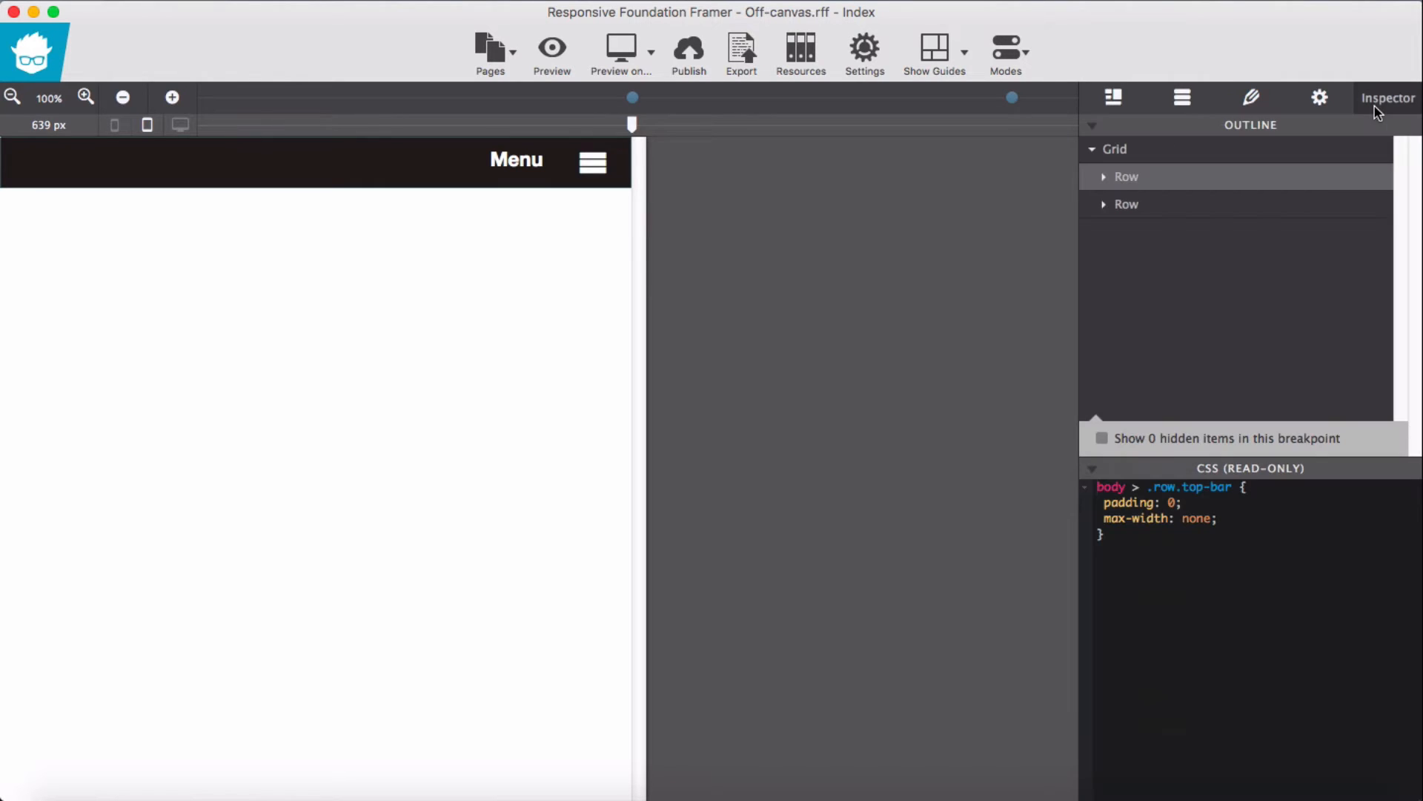
click(1127, 203)
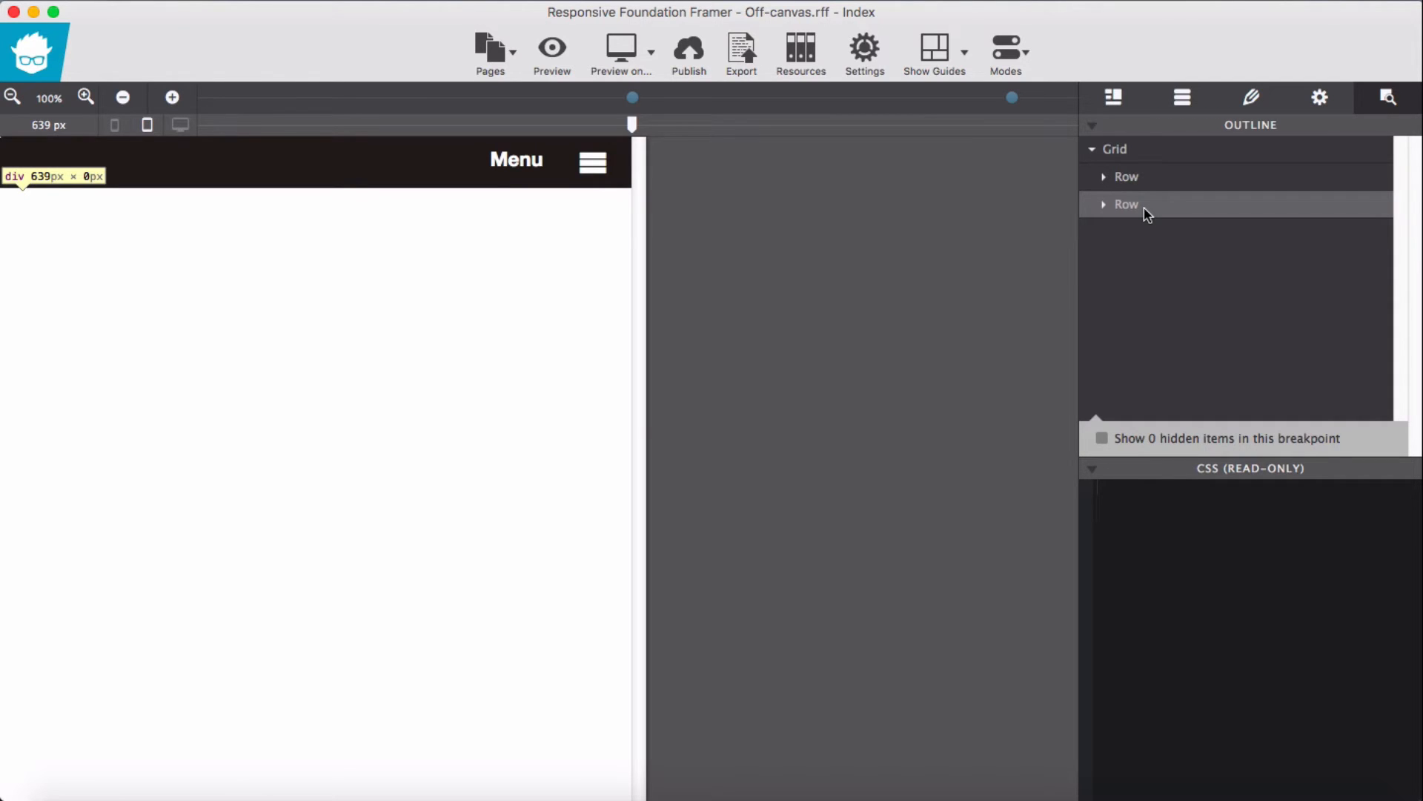
click(1182, 98)
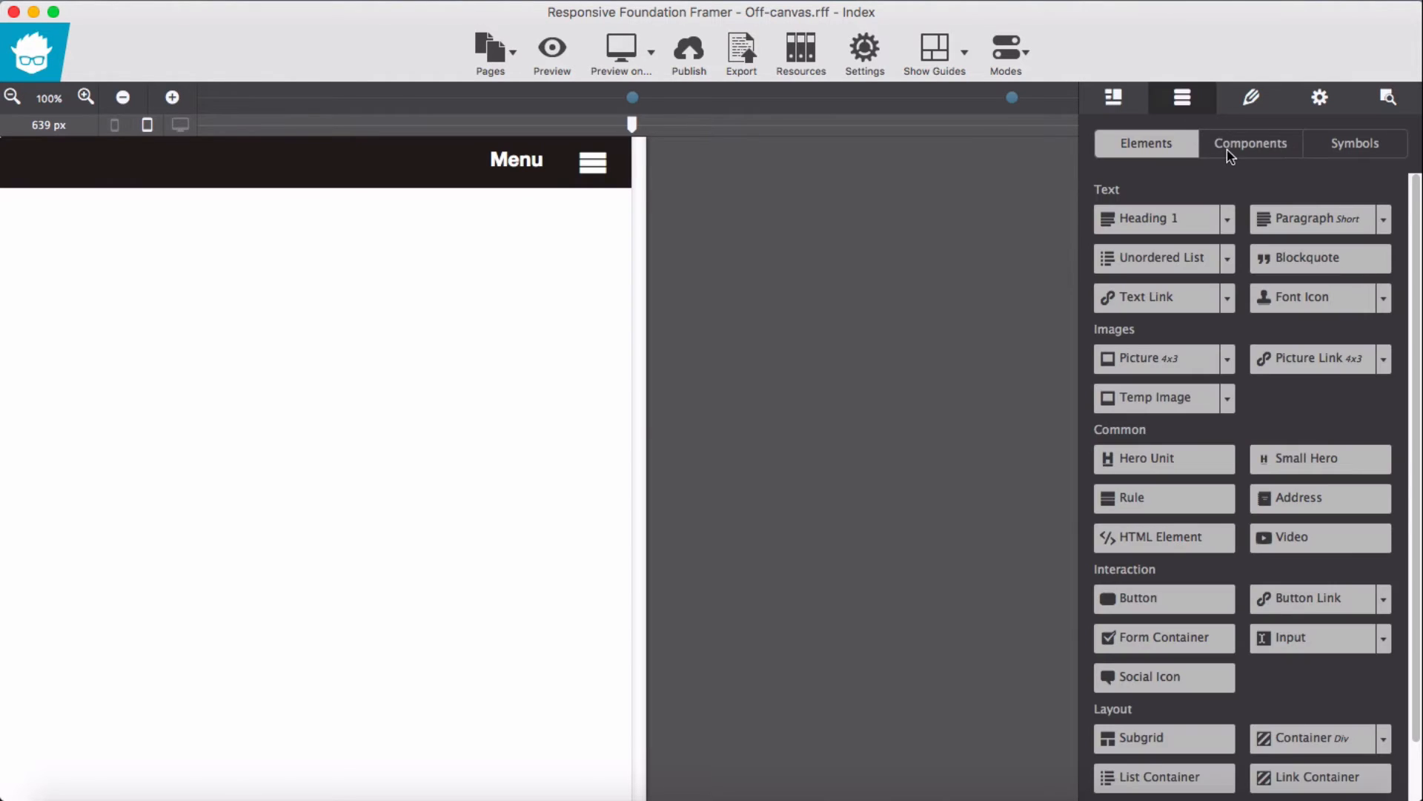
- Create a component from the second row named 'Off-Canvas' with description 'Off-Canvas Left'
click(1250, 144)
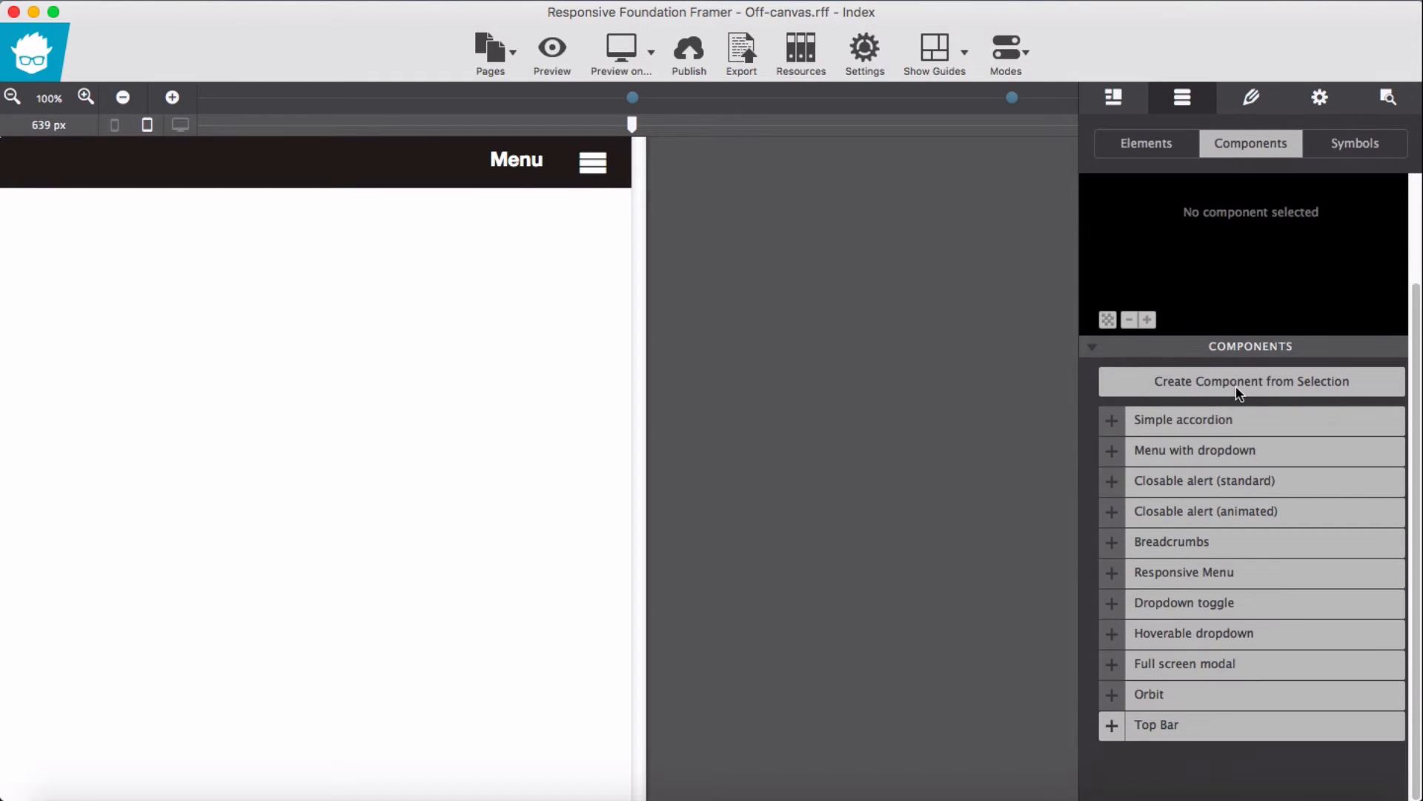
mouse_move(1231, 390)
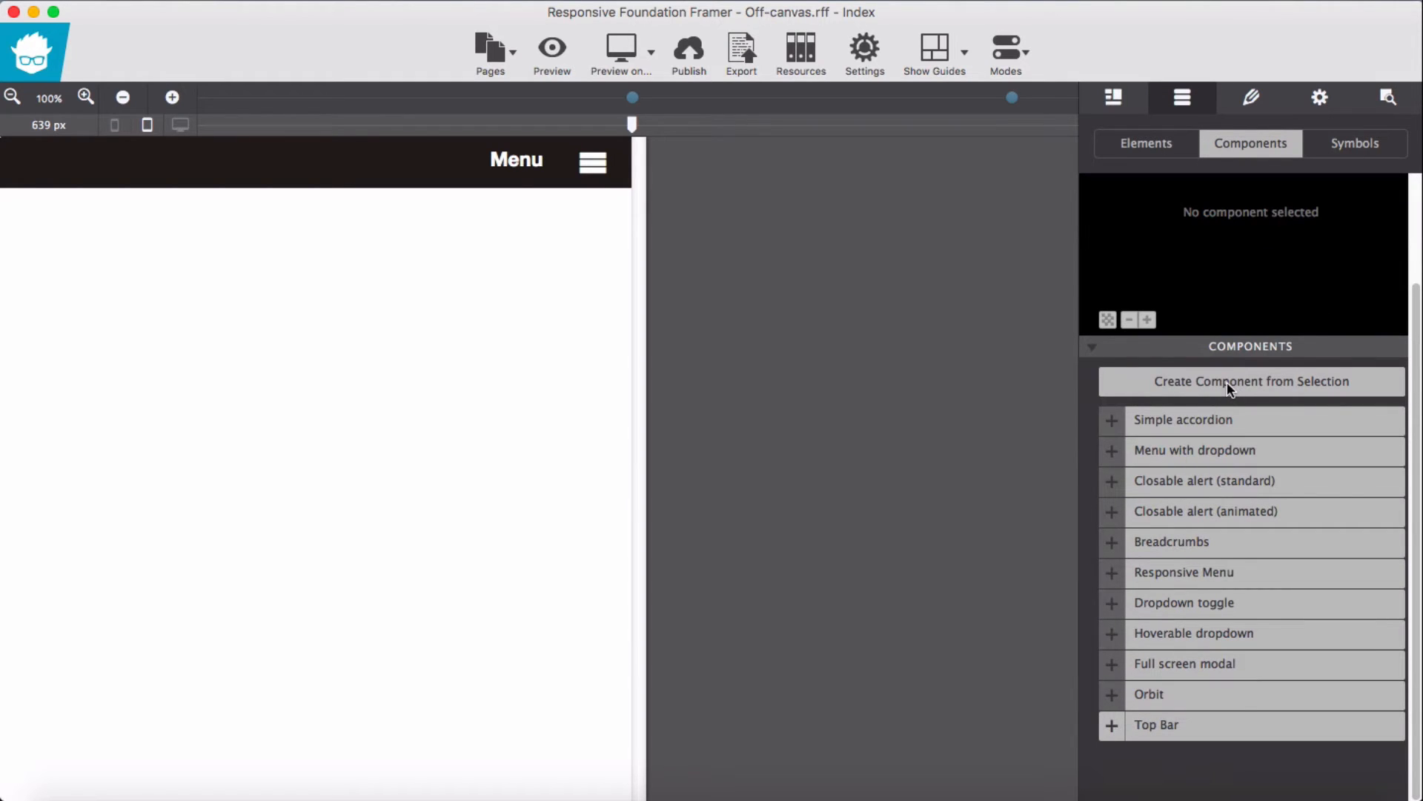
click(1250, 381)
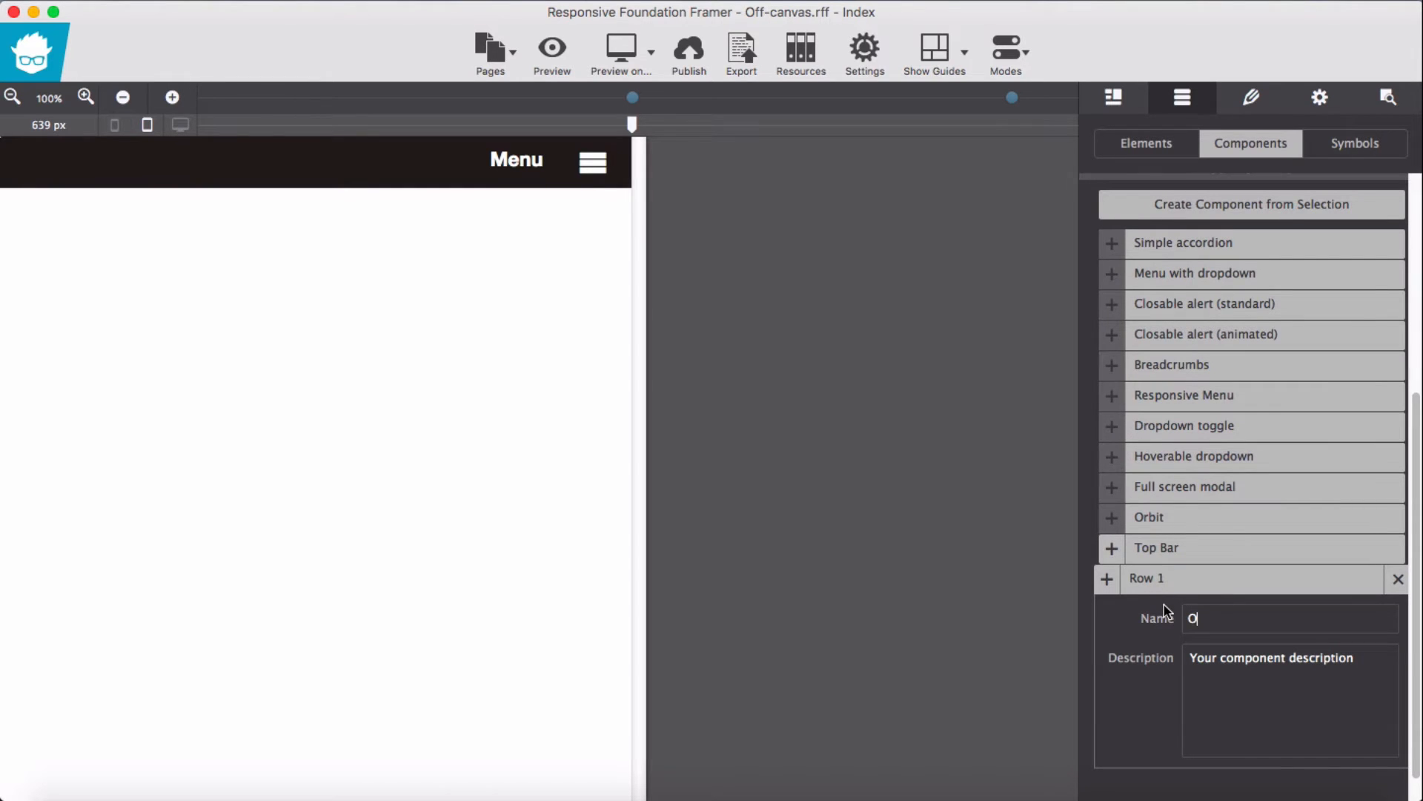
text(Off-)
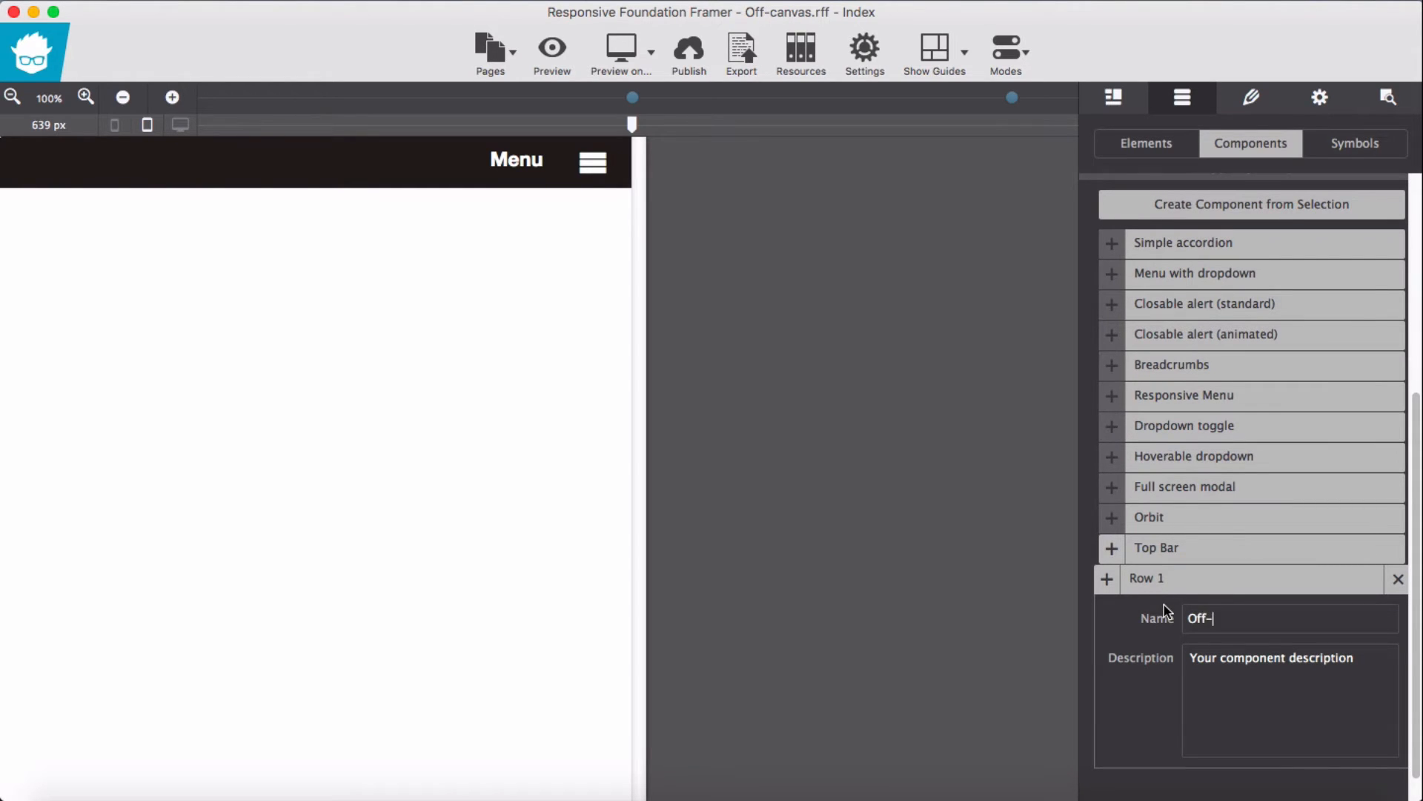
text(Canvas)
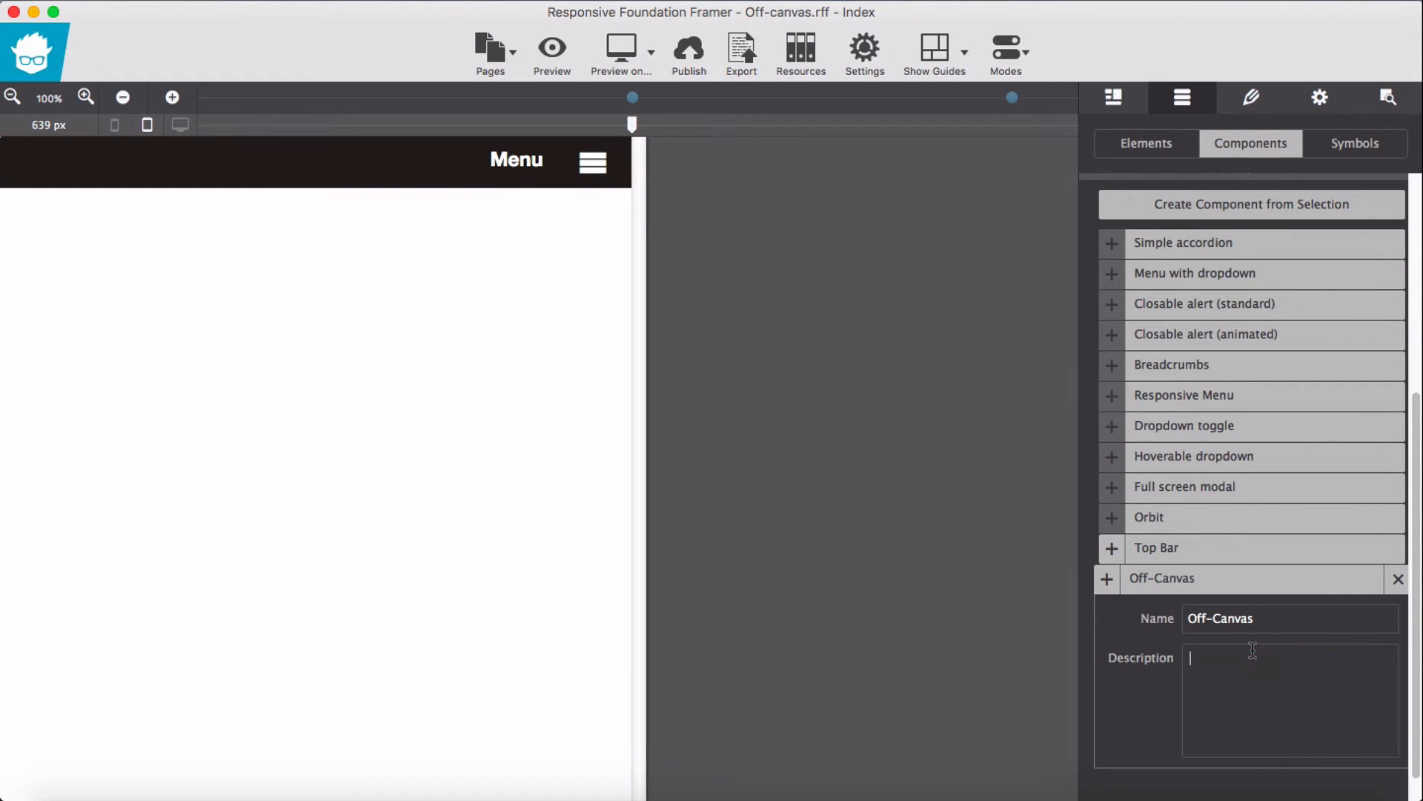
triple_click(1221, 619)
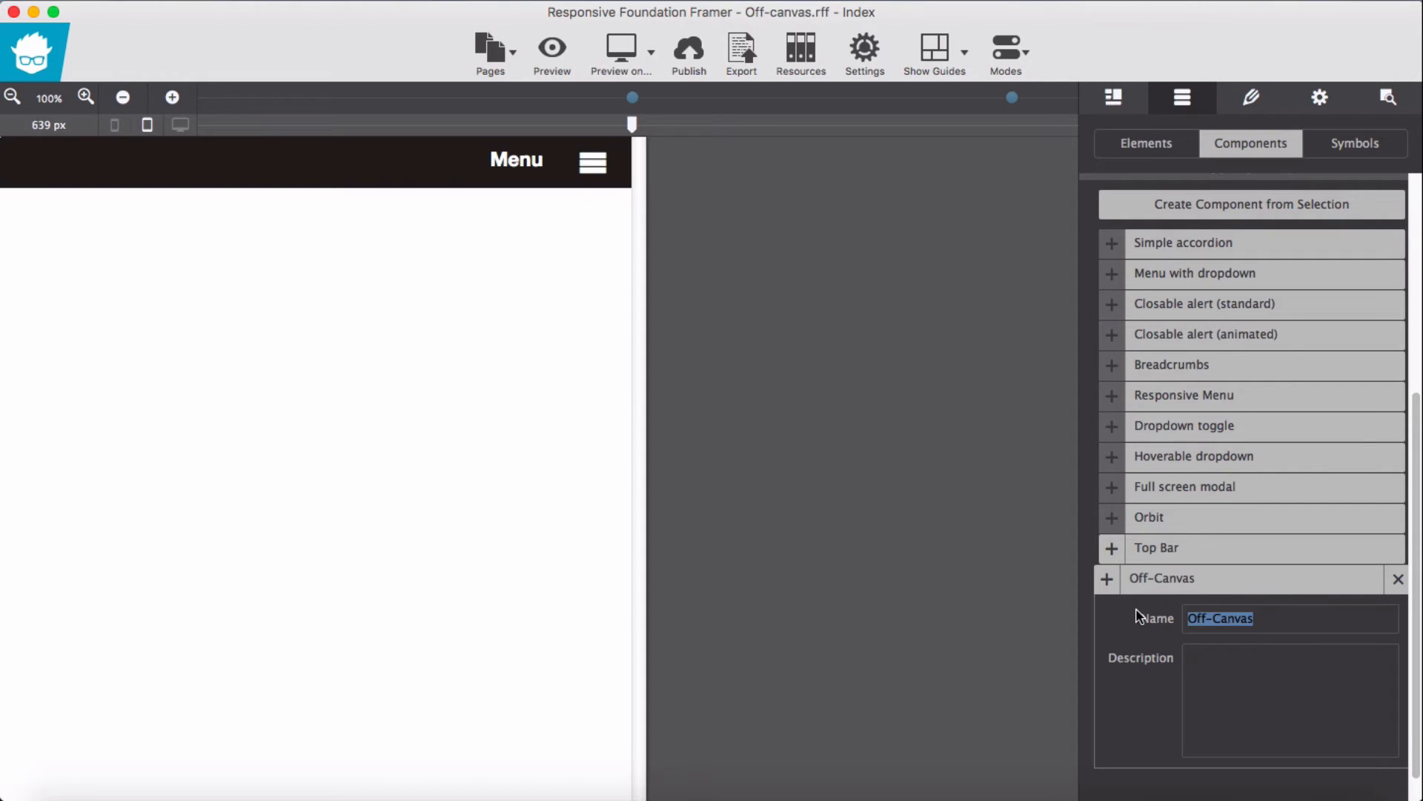
mouse_move(1232, 694)
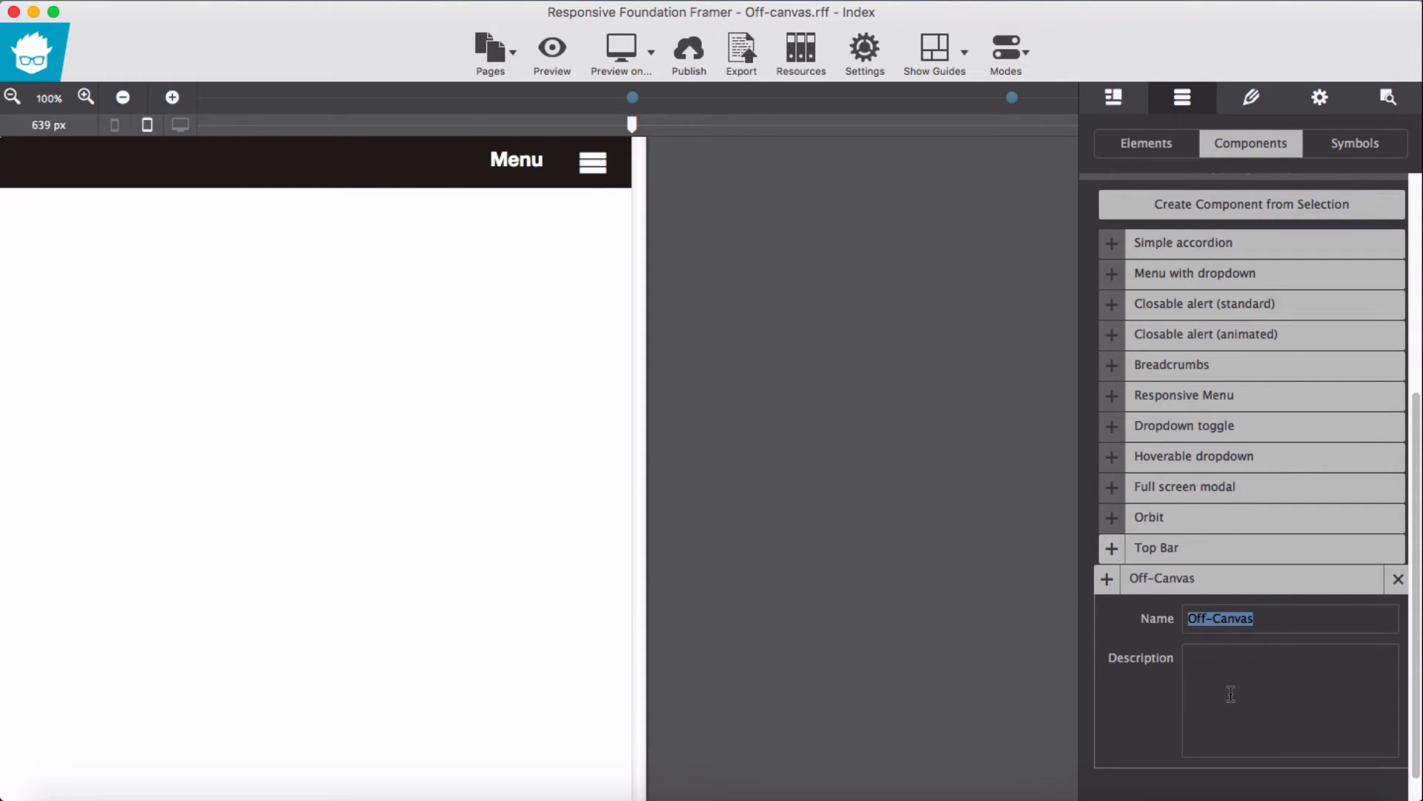
text(Off-Canvas)
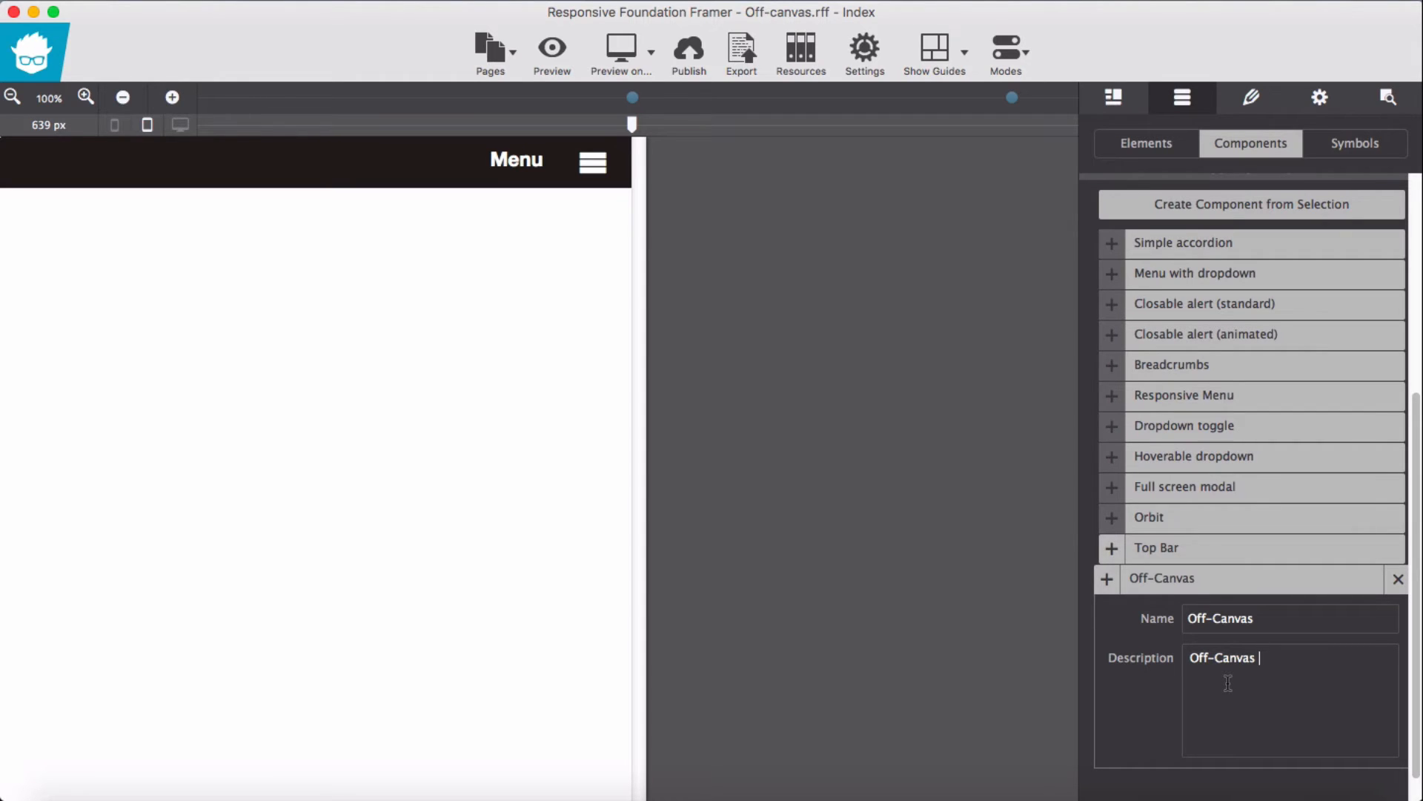
text(Left)
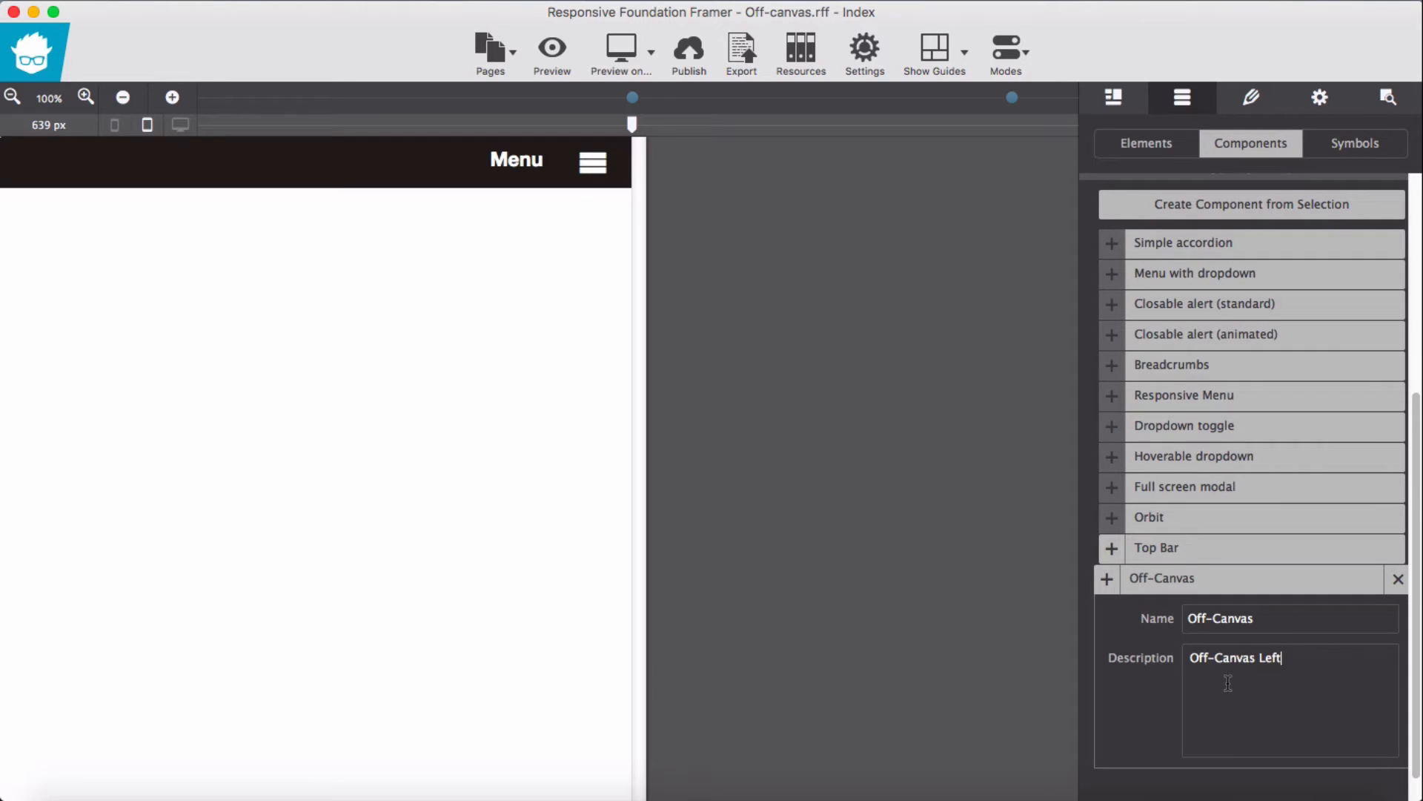
mouse_move(1149, 588)
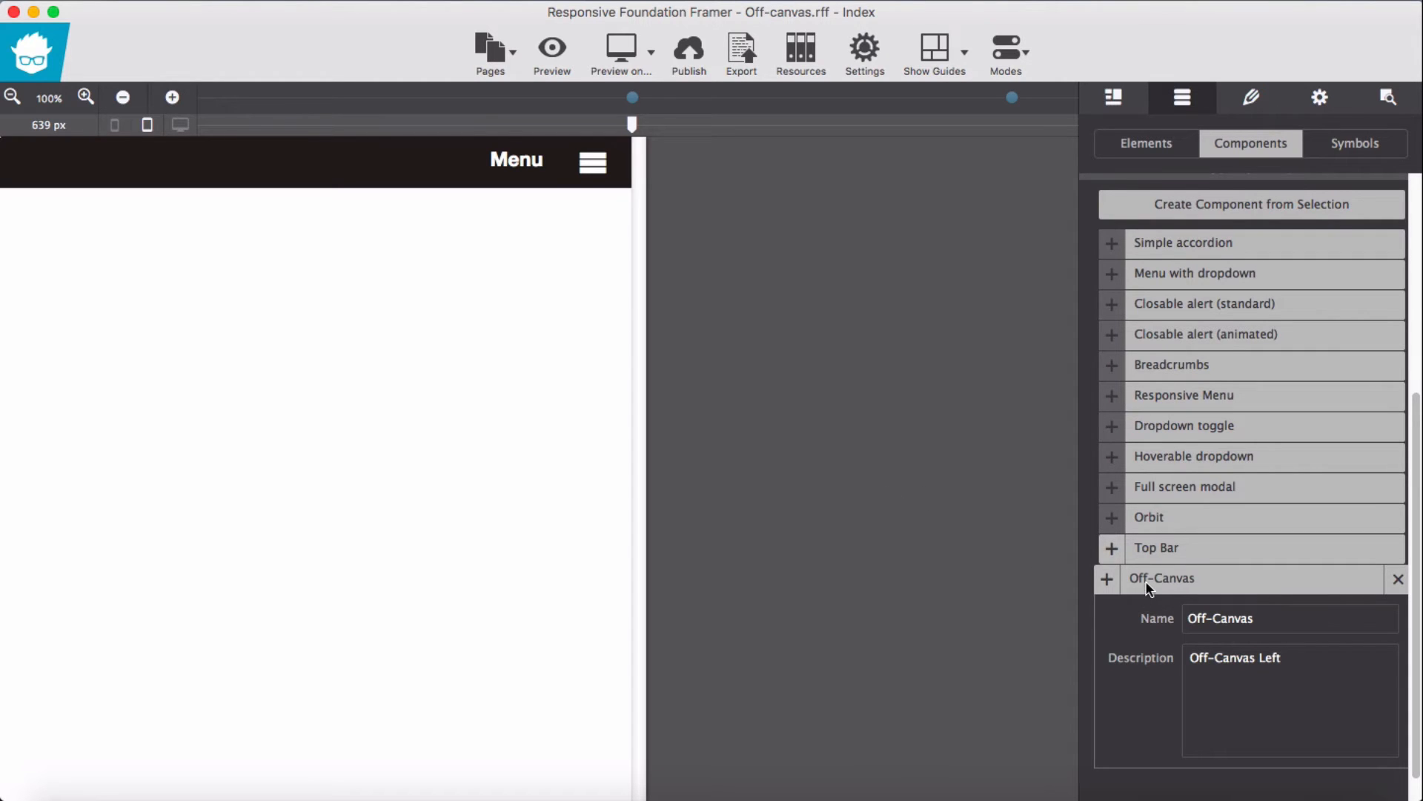
- Finish editing the Off-Canvas component so it is saved beneath Top Bar
click(1397, 579)
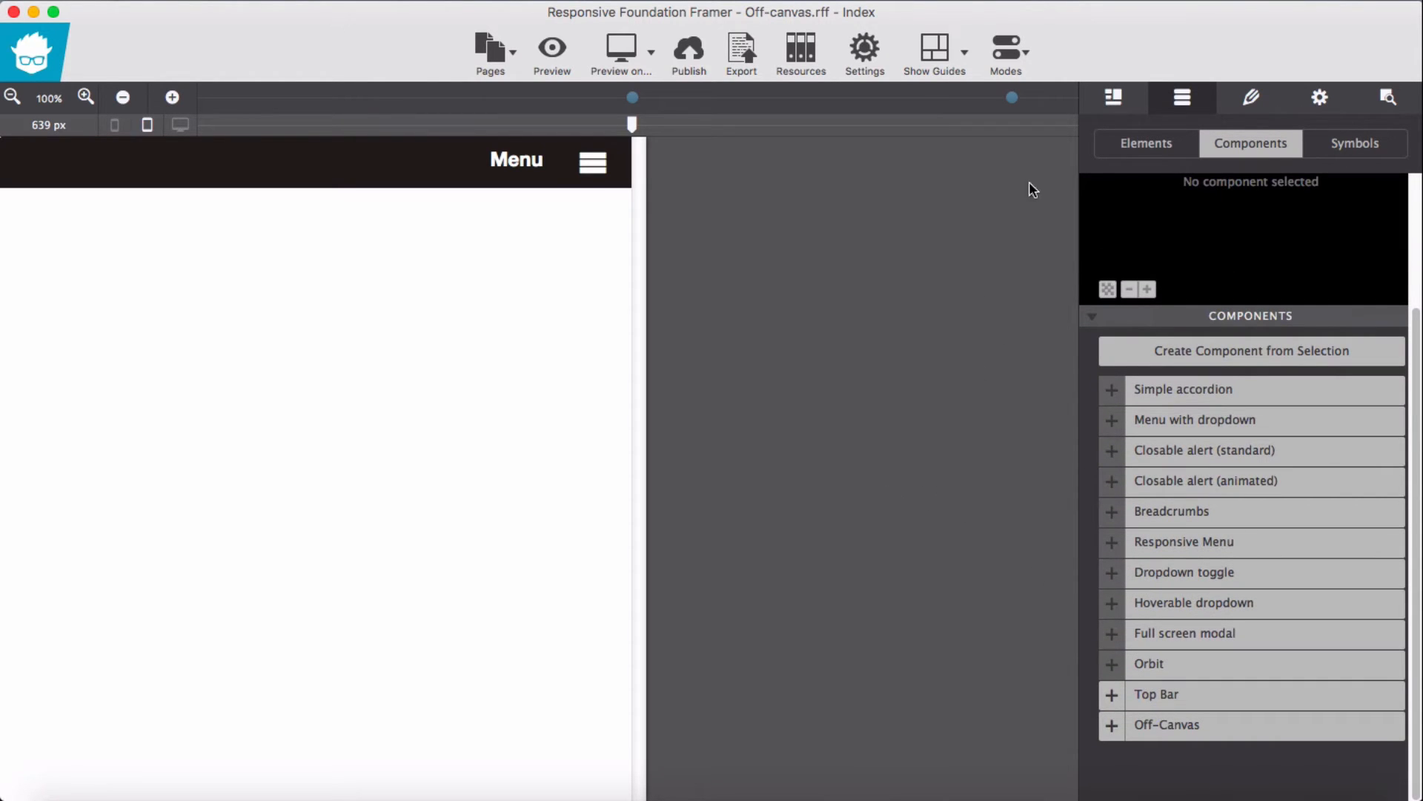
mouse_move(1182, 98)
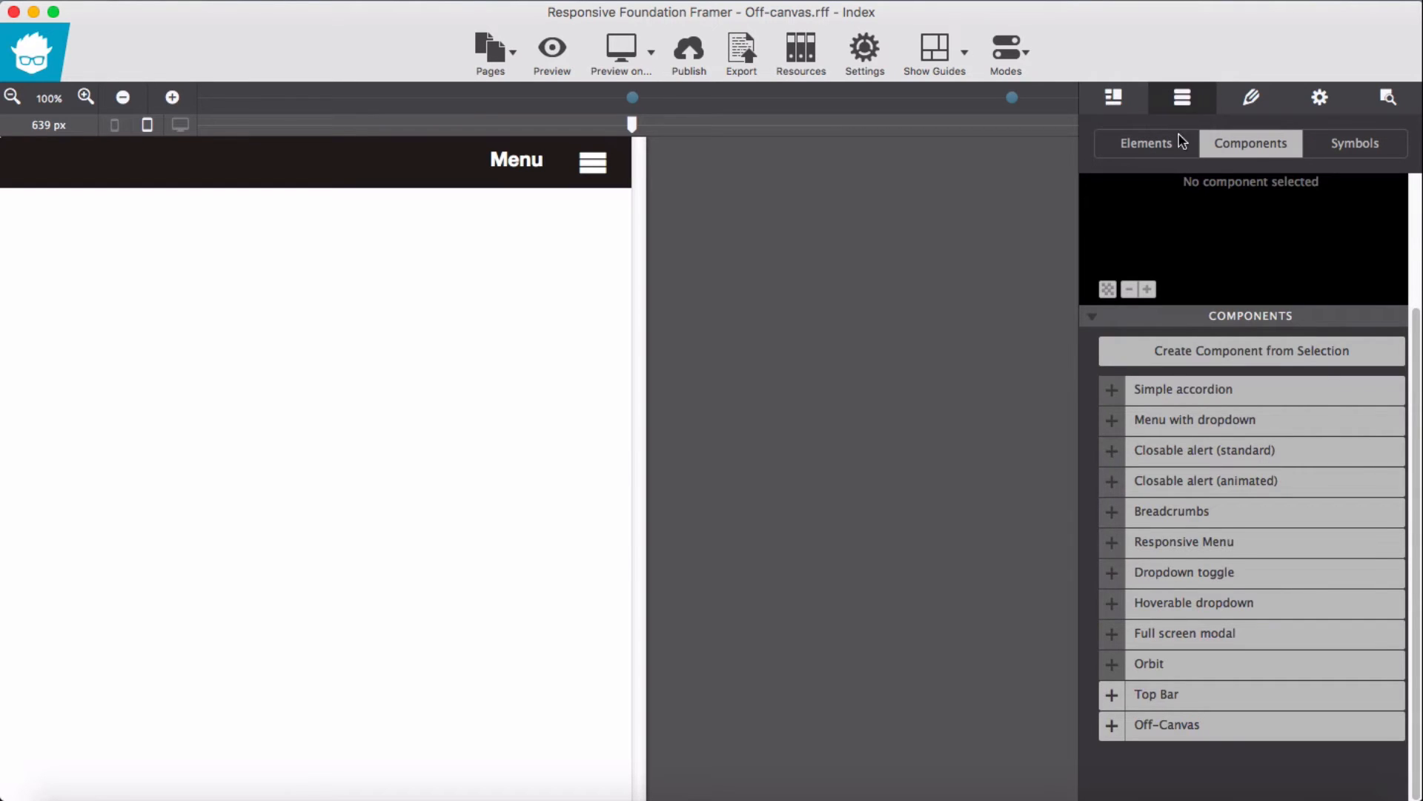
mouse_move(1176, 731)
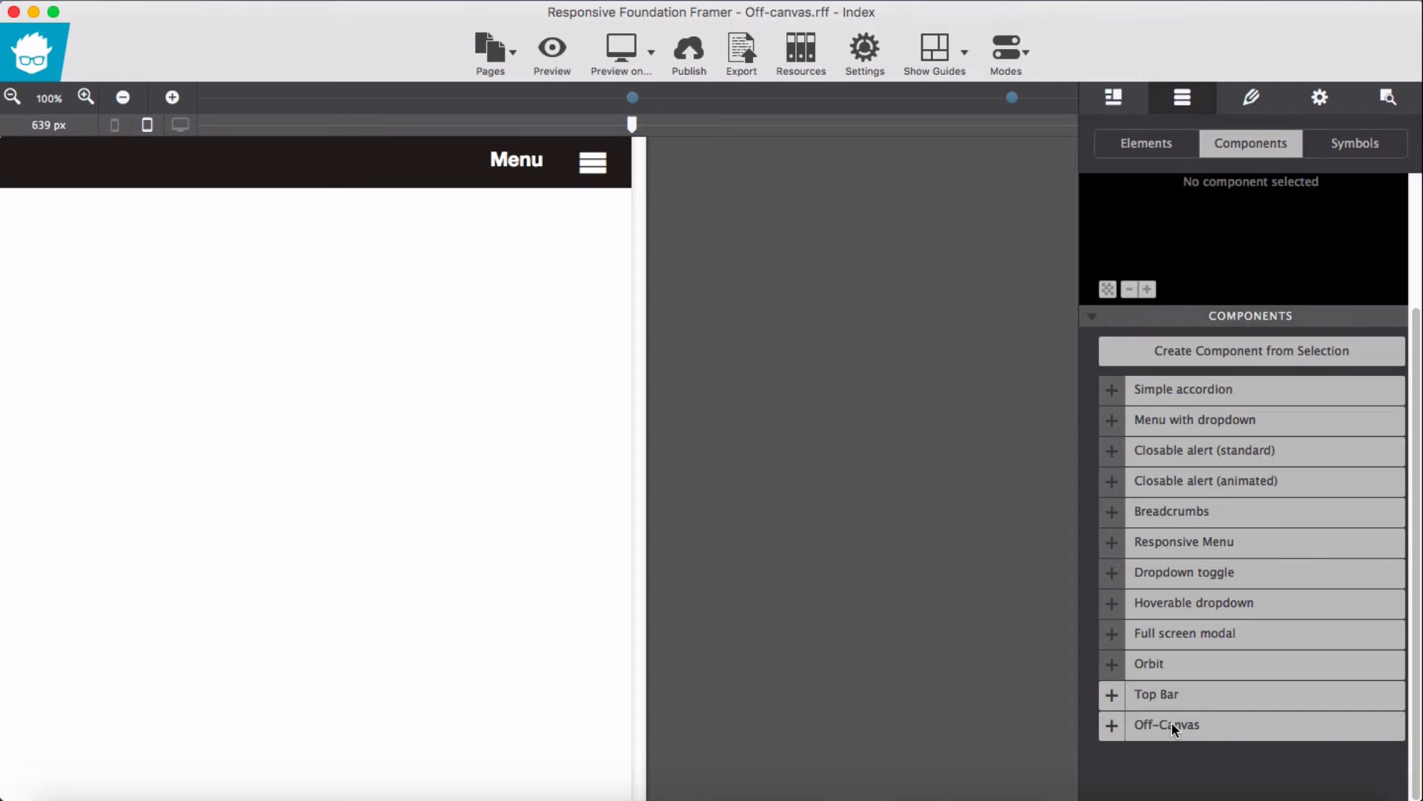
mouse_move(1169, 706)
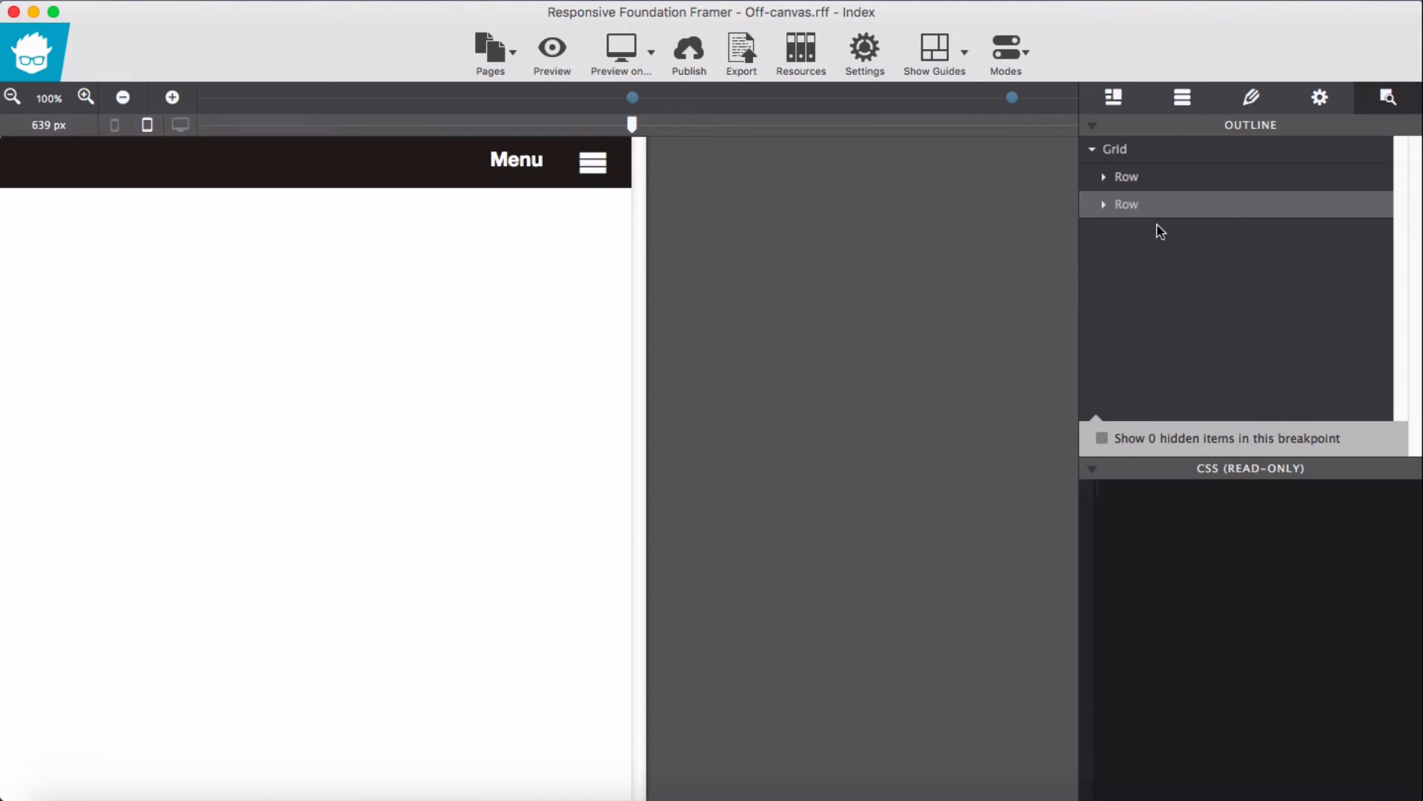
- Add a blank row, then delete the top bar and off-canvas rows leaving one empty row and column
click(1113, 98)
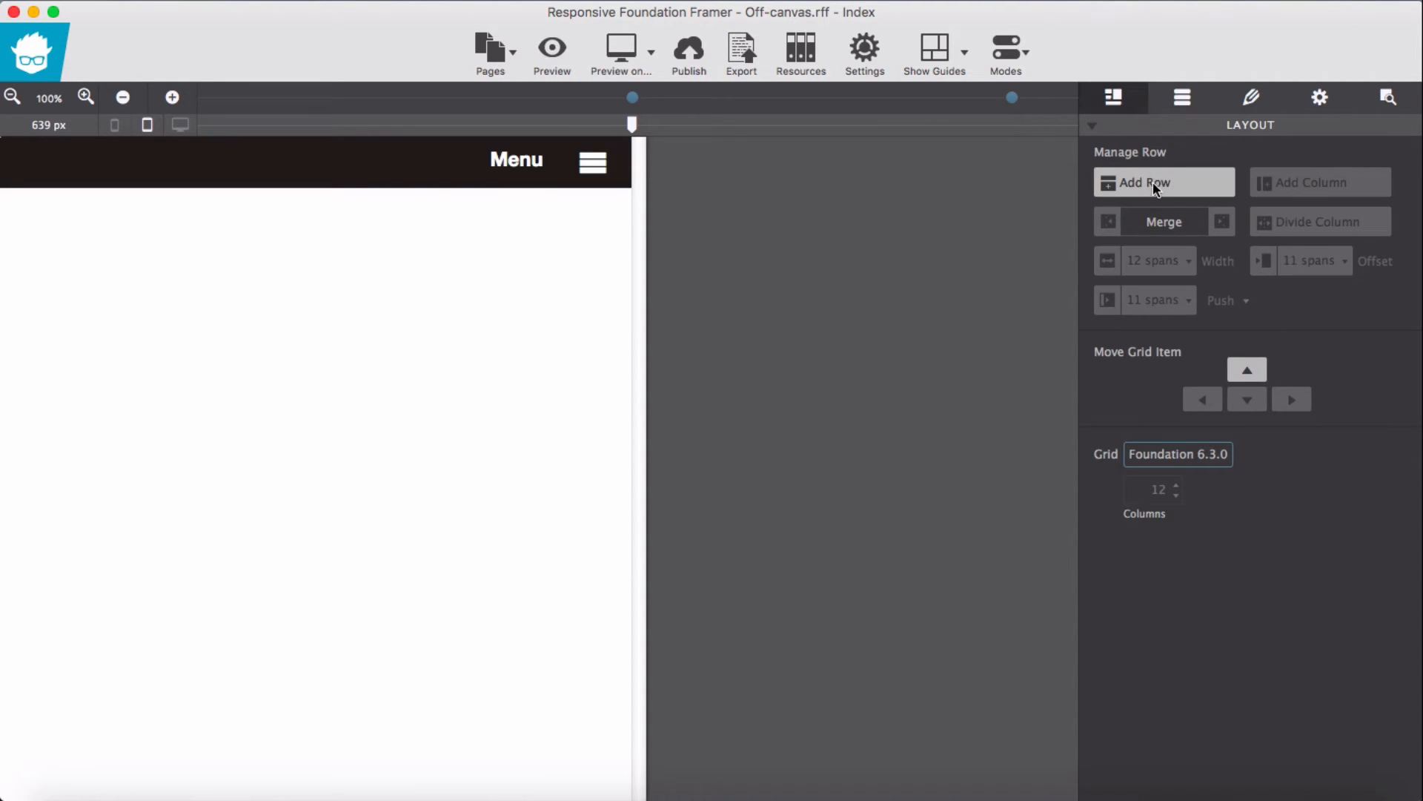
click(1164, 183)
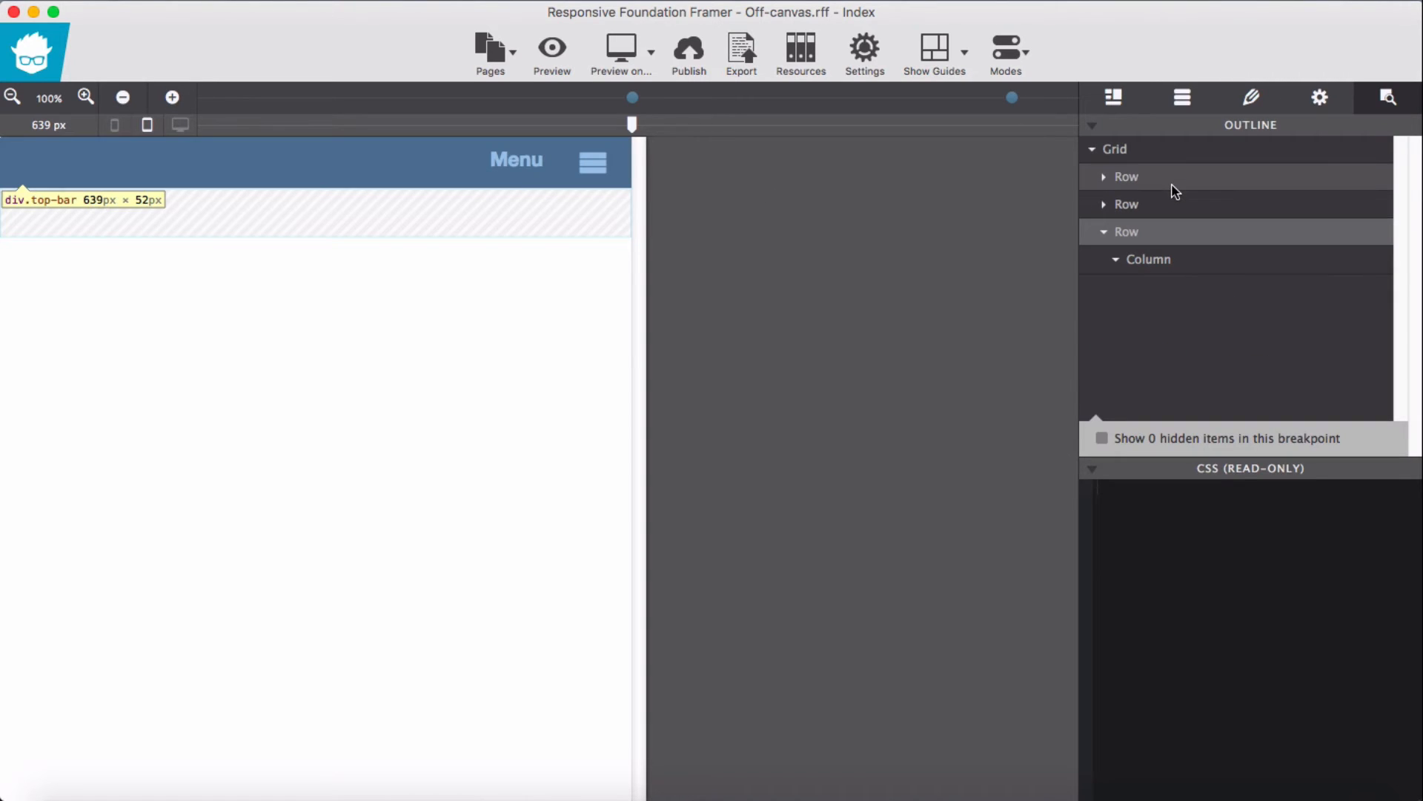
click(1126, 177)
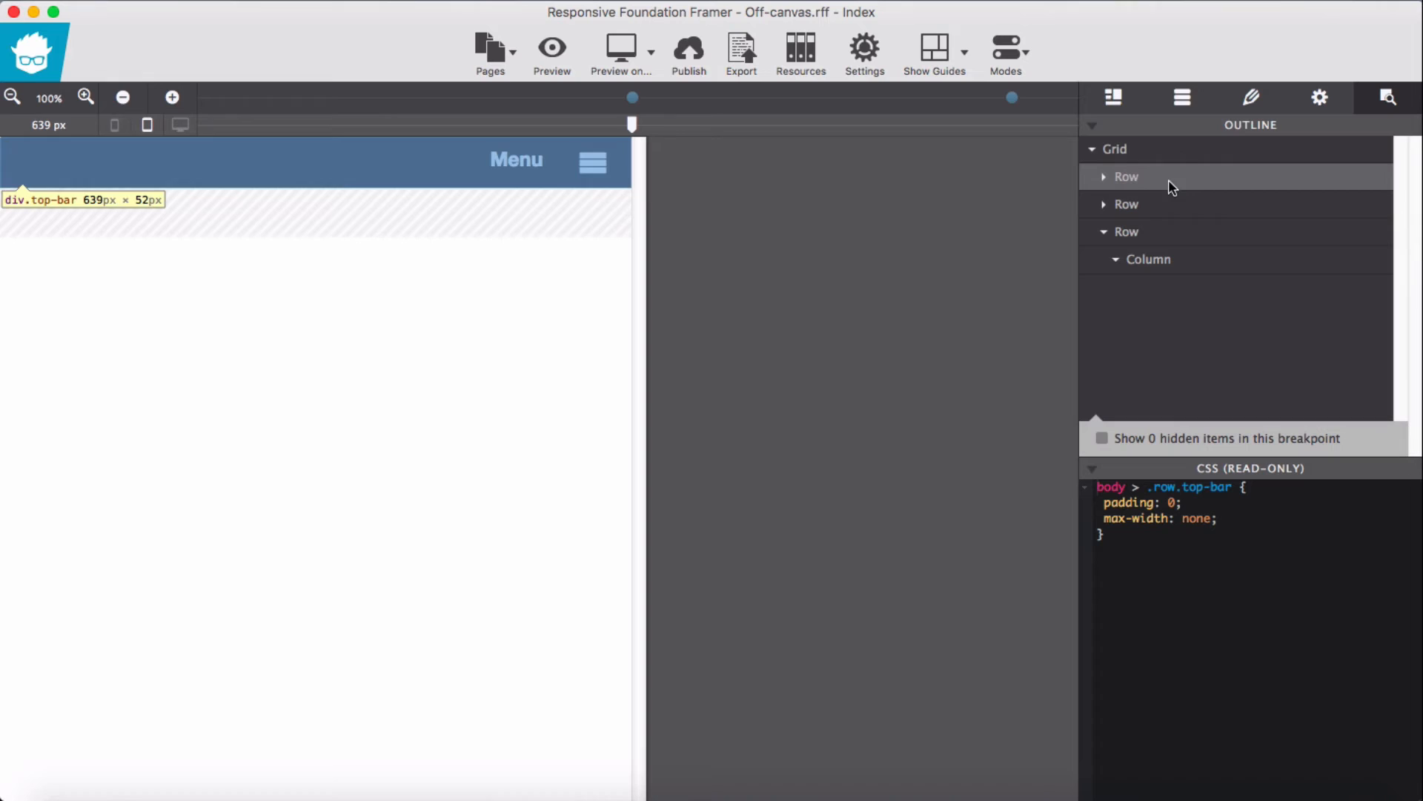
mouse_move(1252, 98)
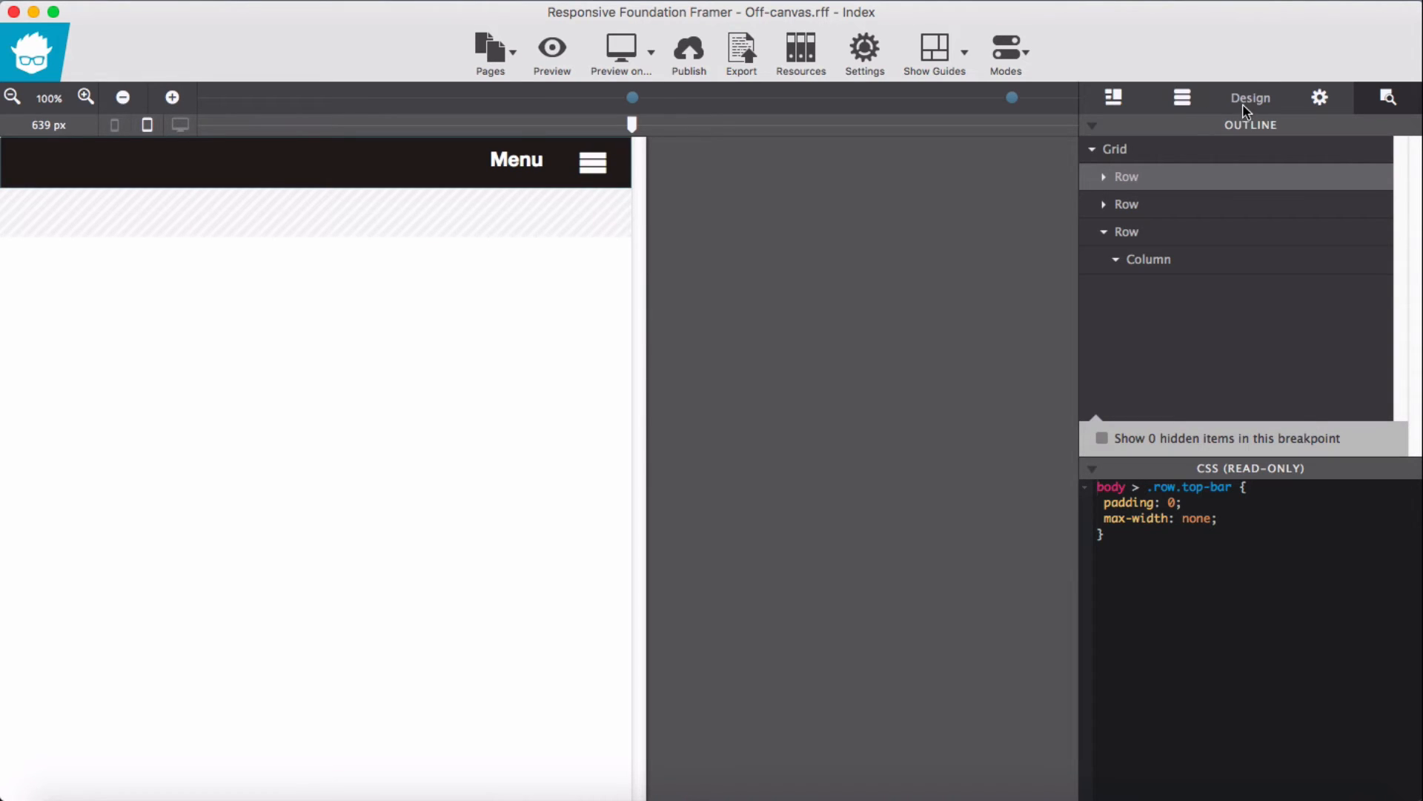
click(1252, 98)
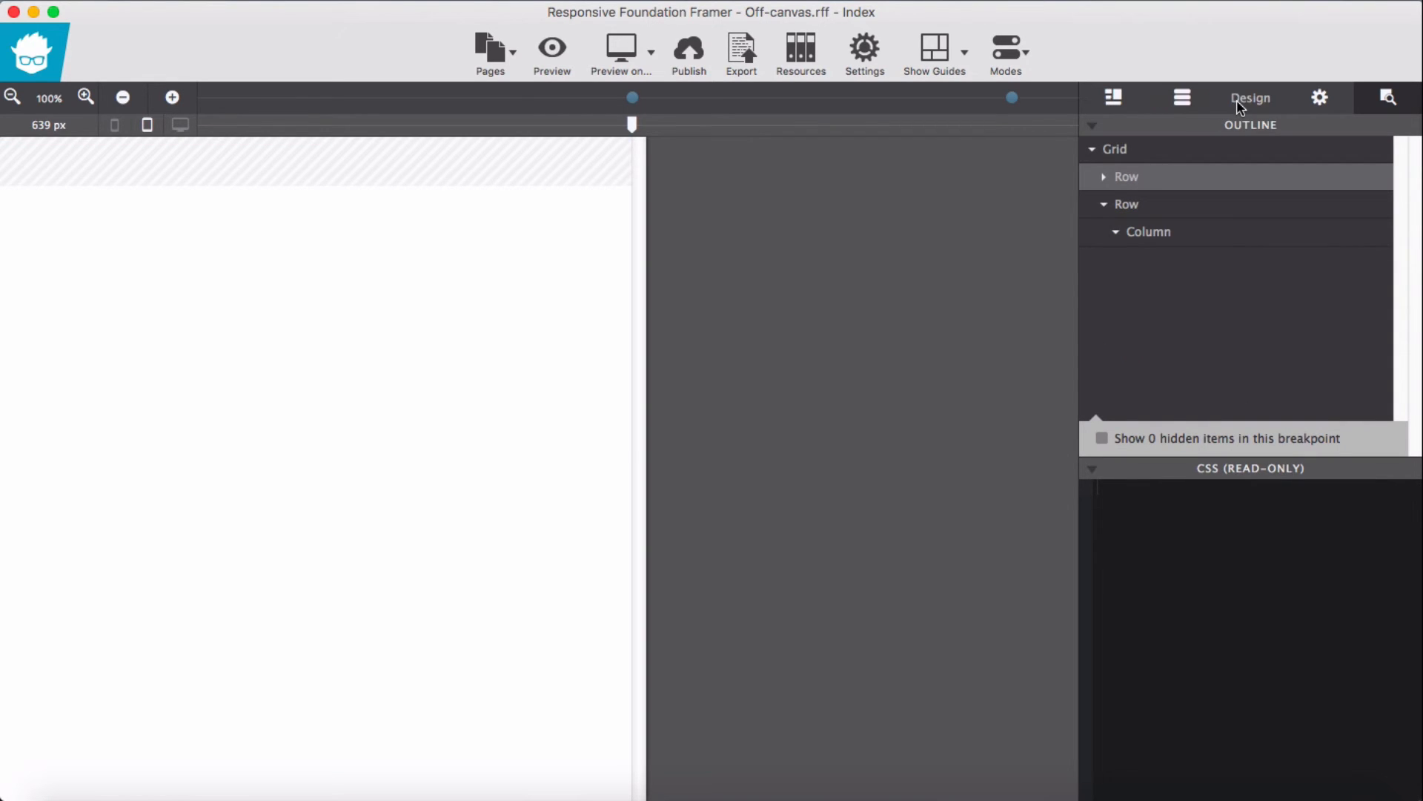
click(1250, 98)
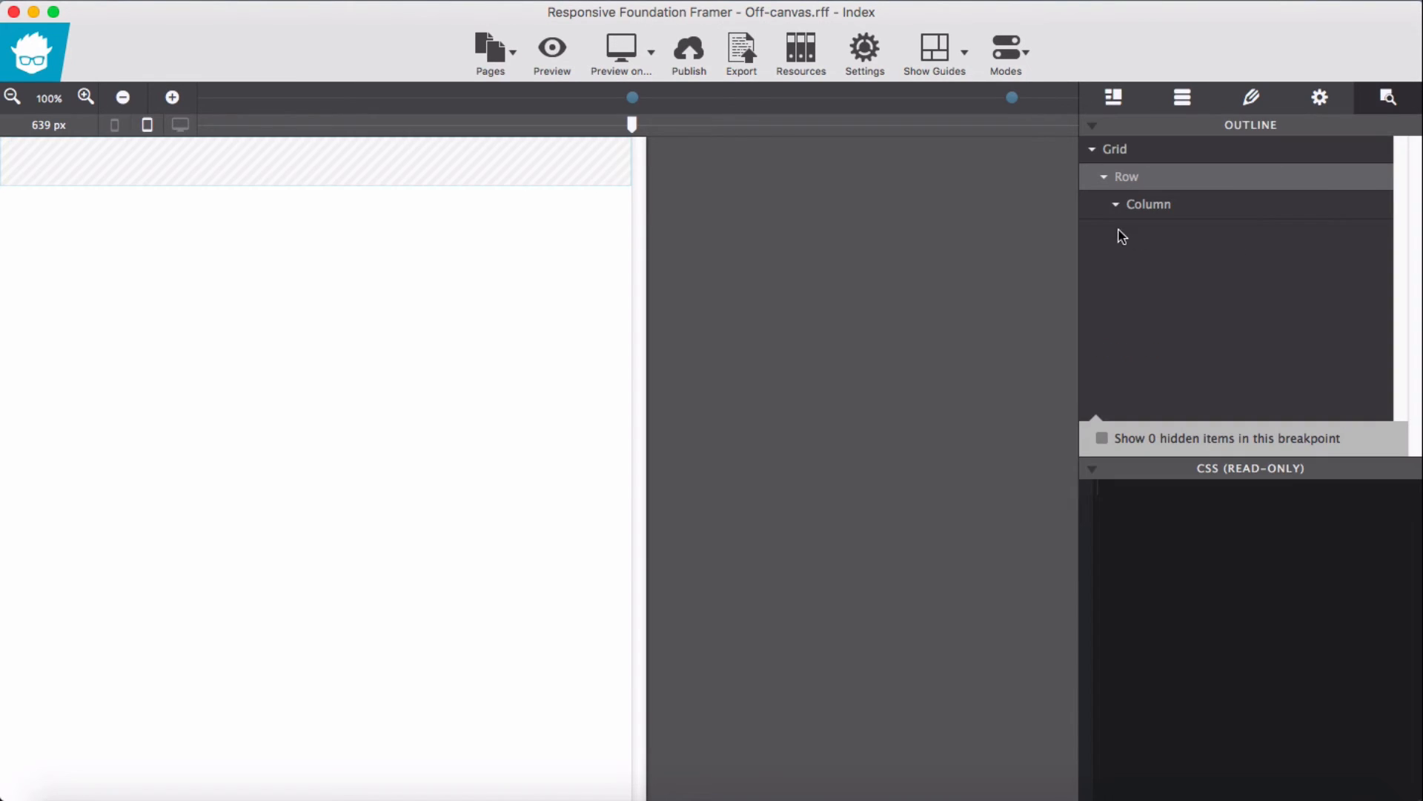
click(1103, 177)
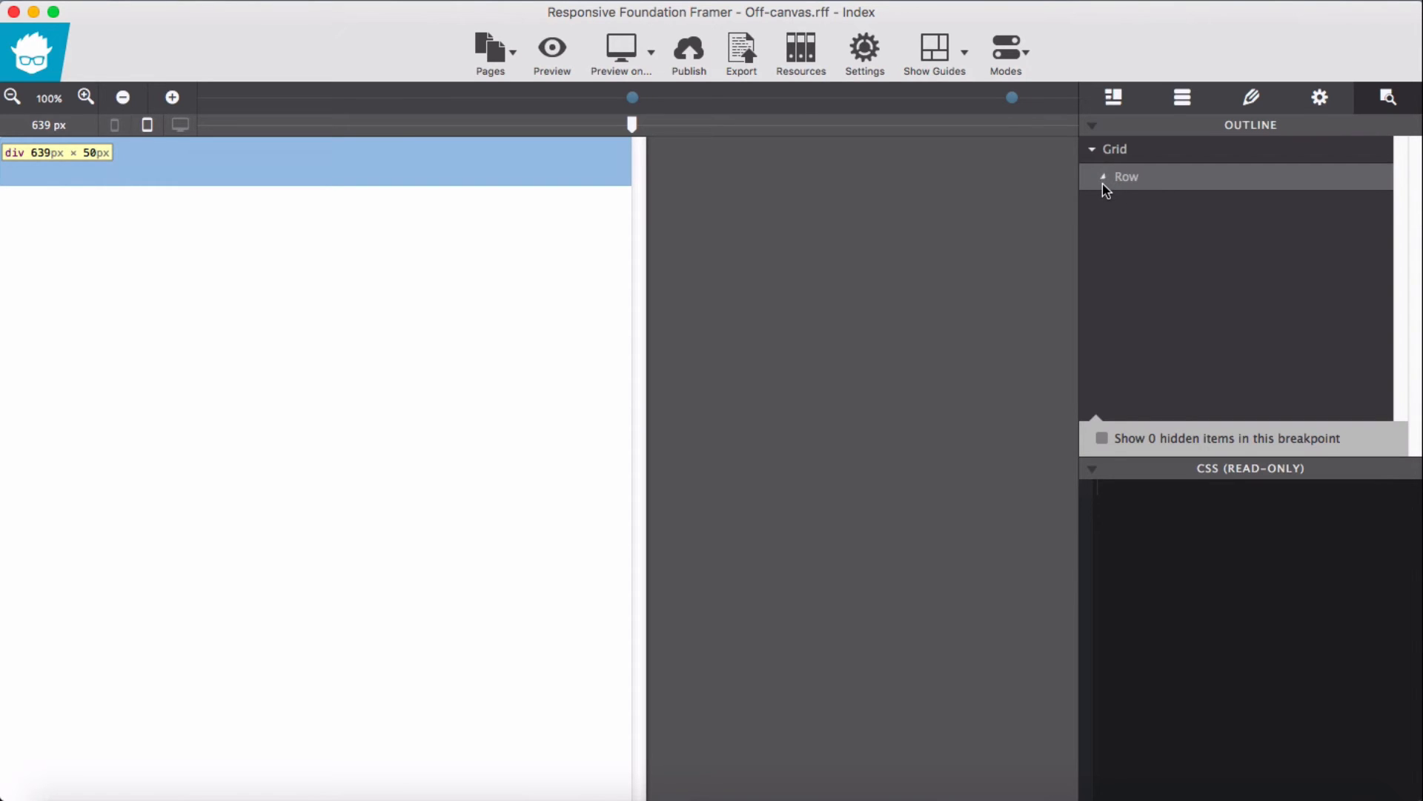
click(1105, 176)
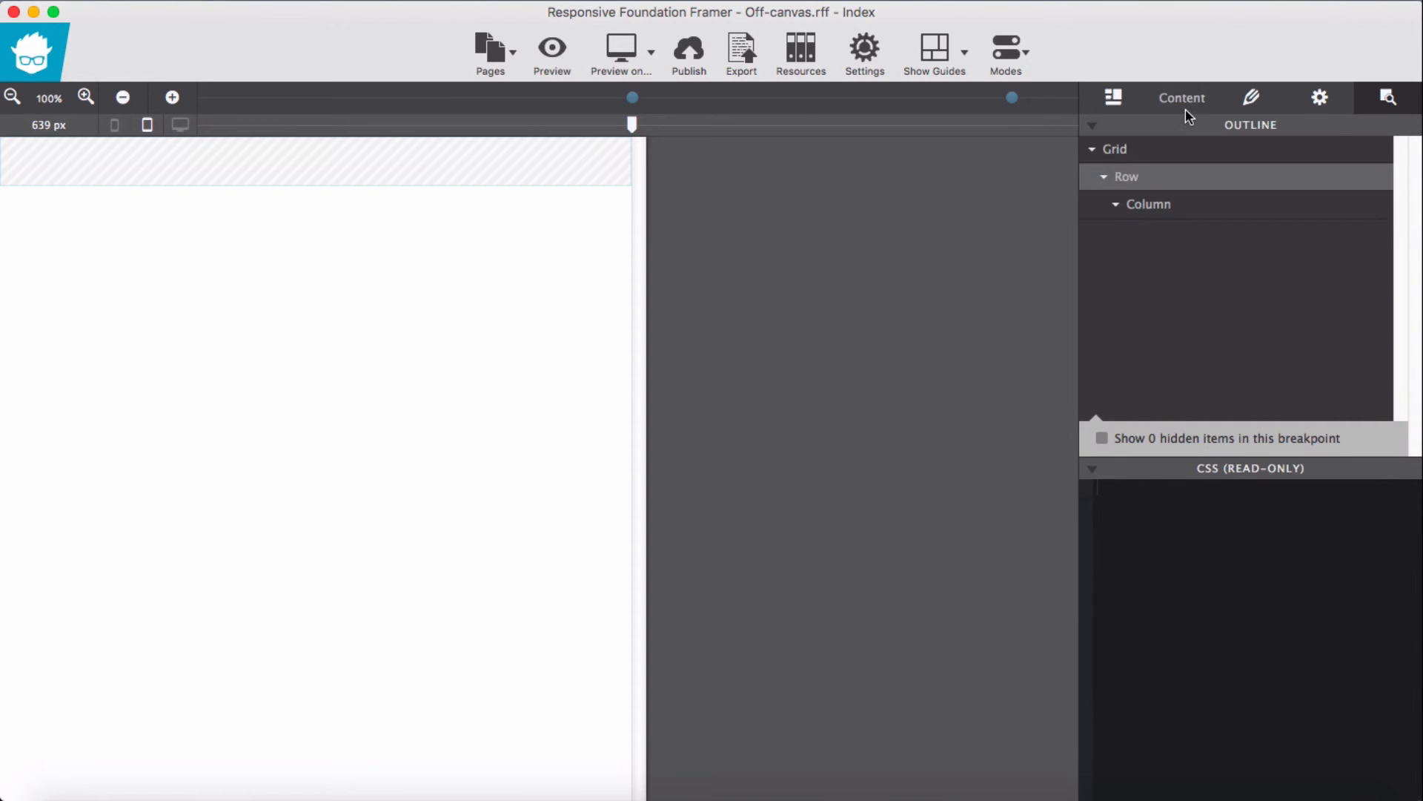
- Insert the saved Top Bar component and delete the extra empty rows above it
click(1182, 98)
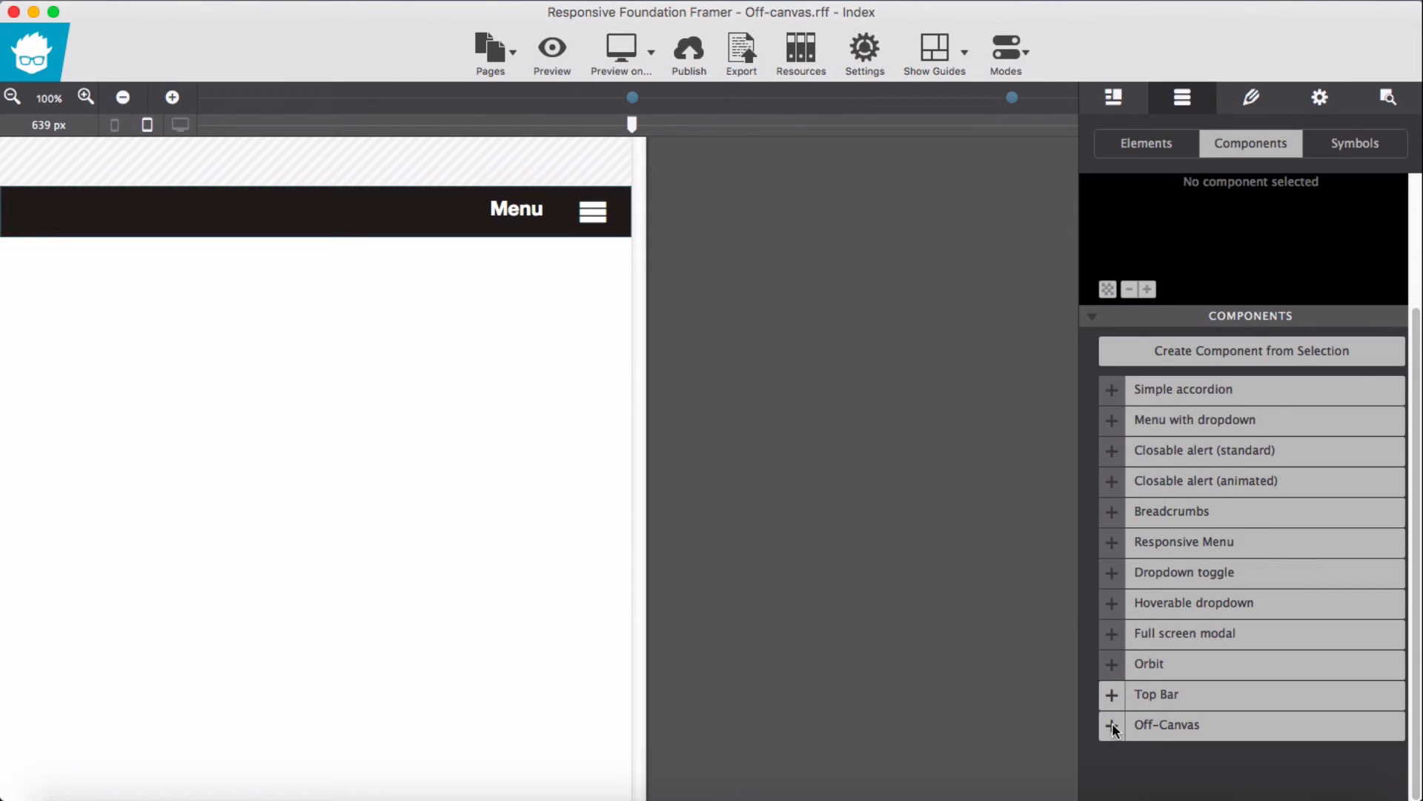
mouse_move(1267, 261)
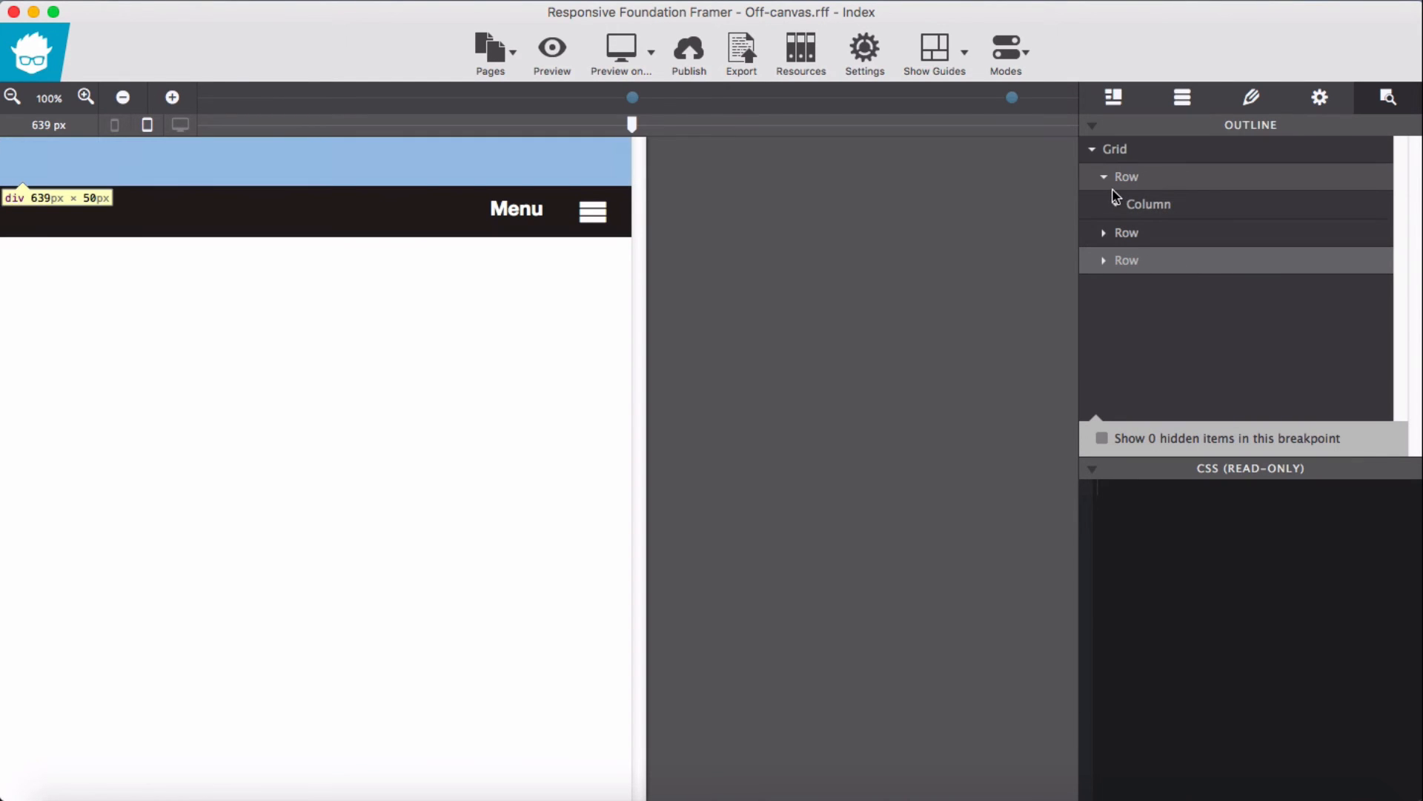
click(1103, 176)
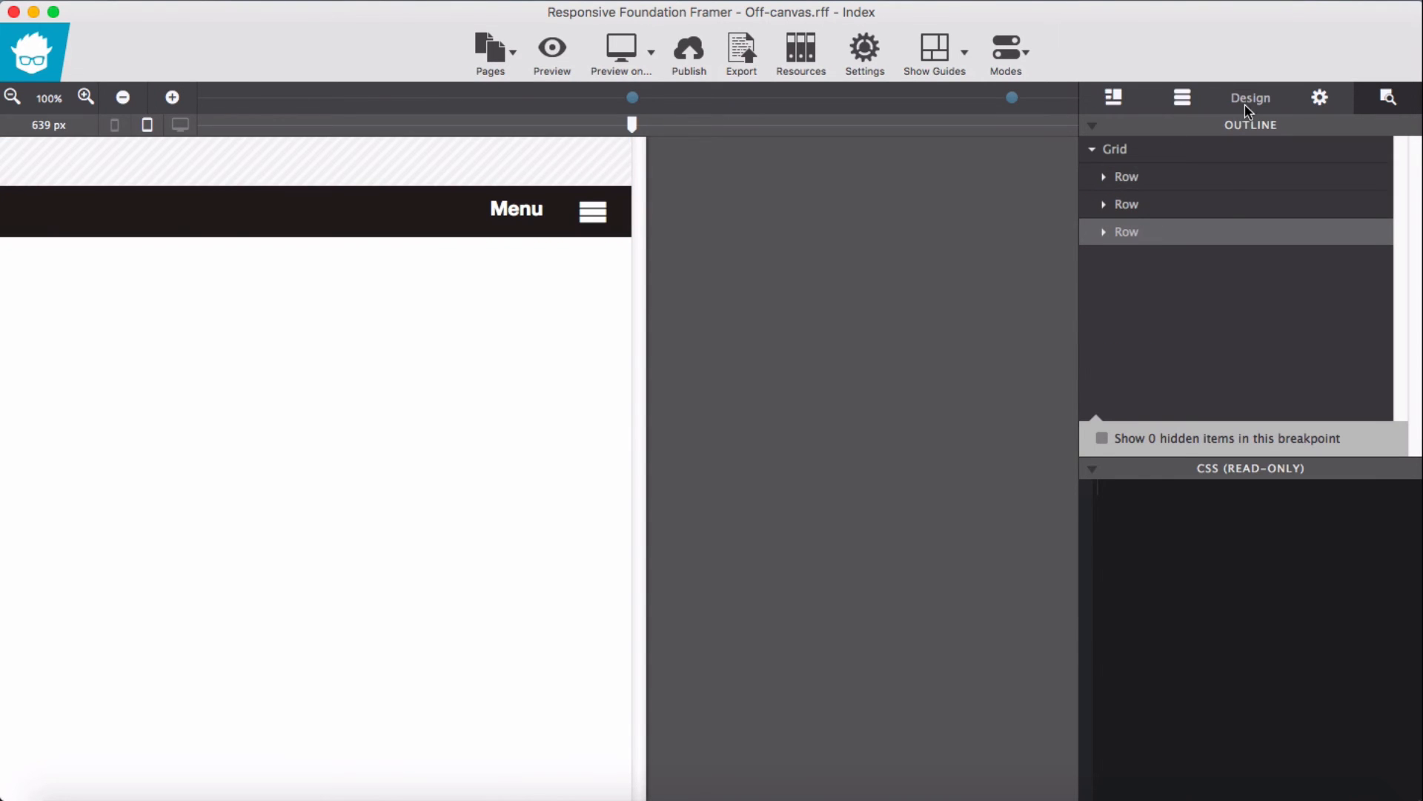
click(1252, 98)
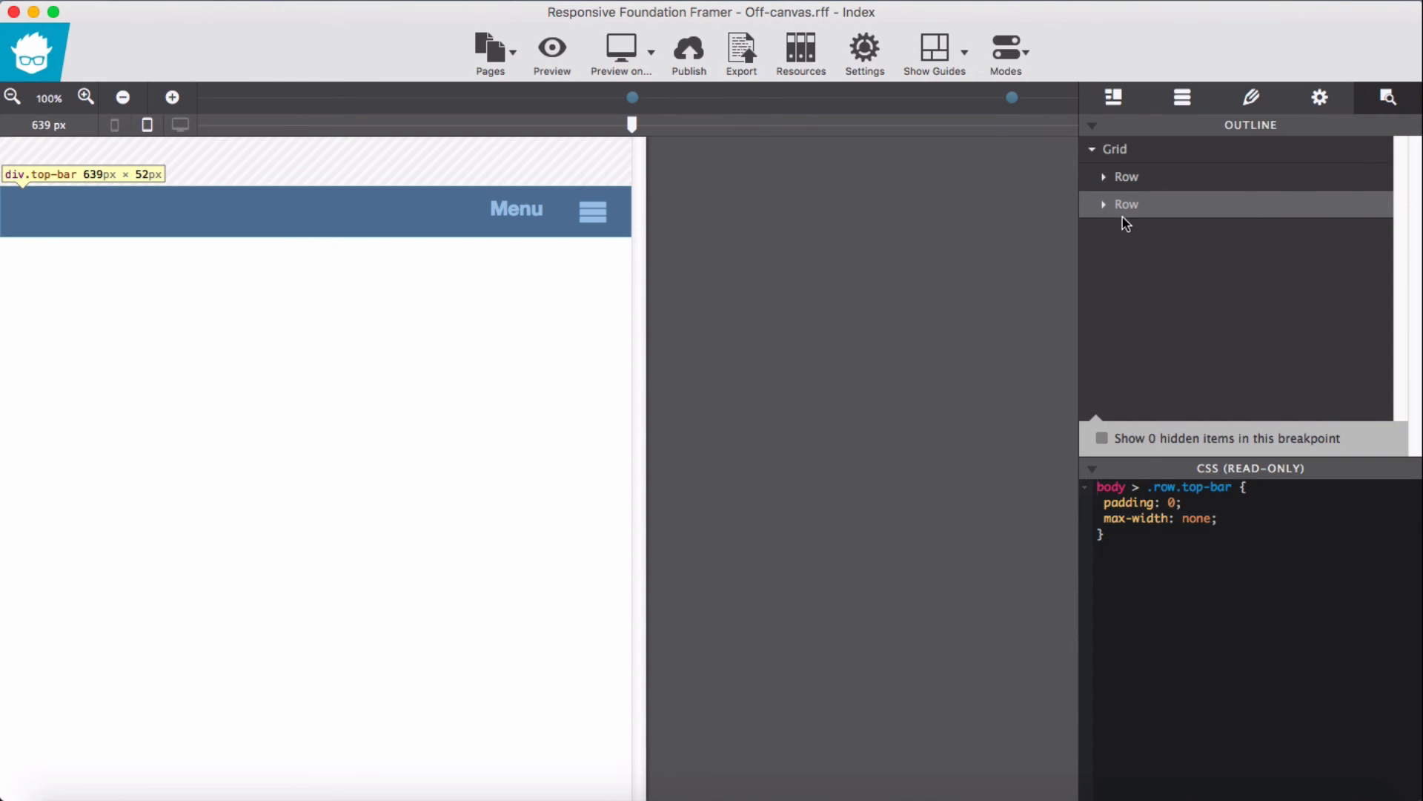
click(1127, 177)
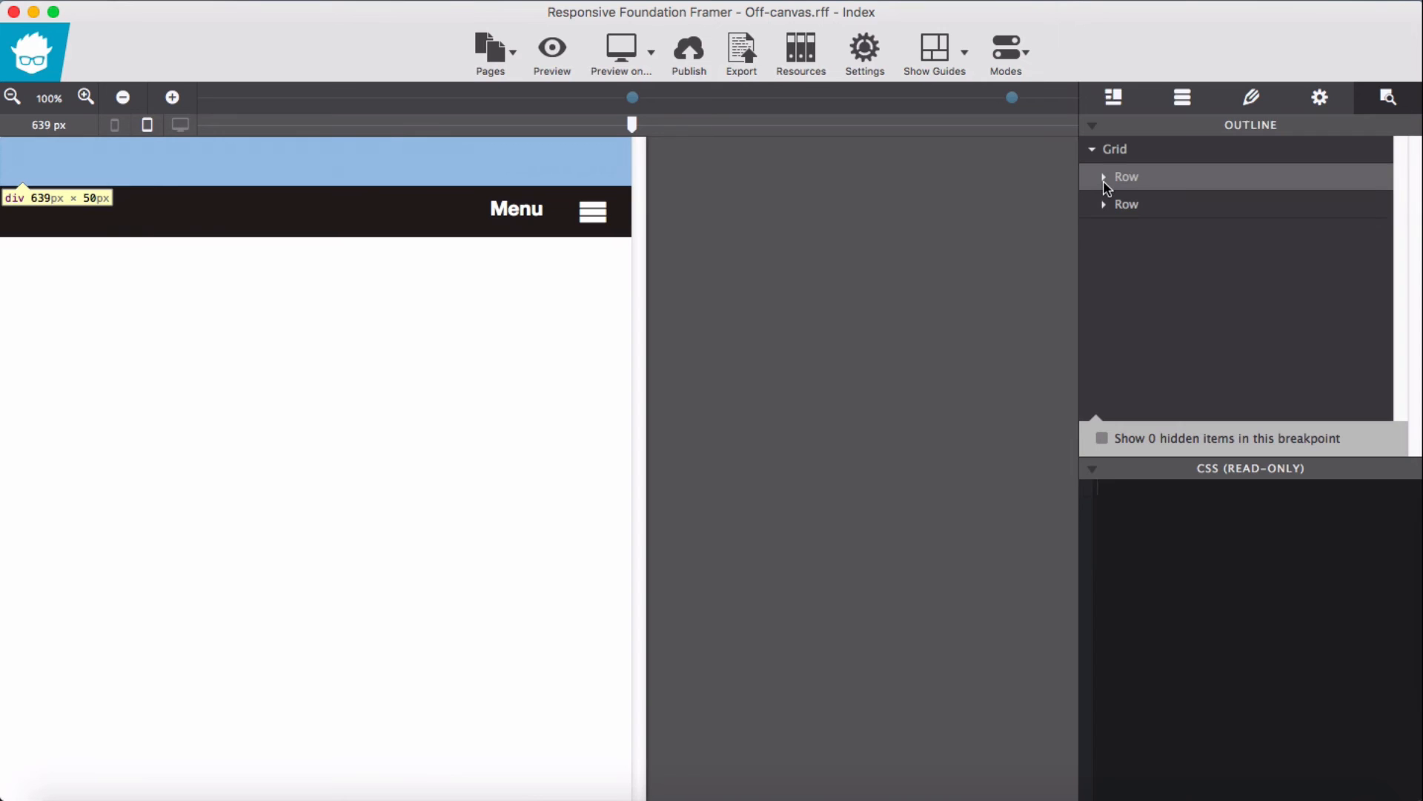
mouse_move(1142, 192)
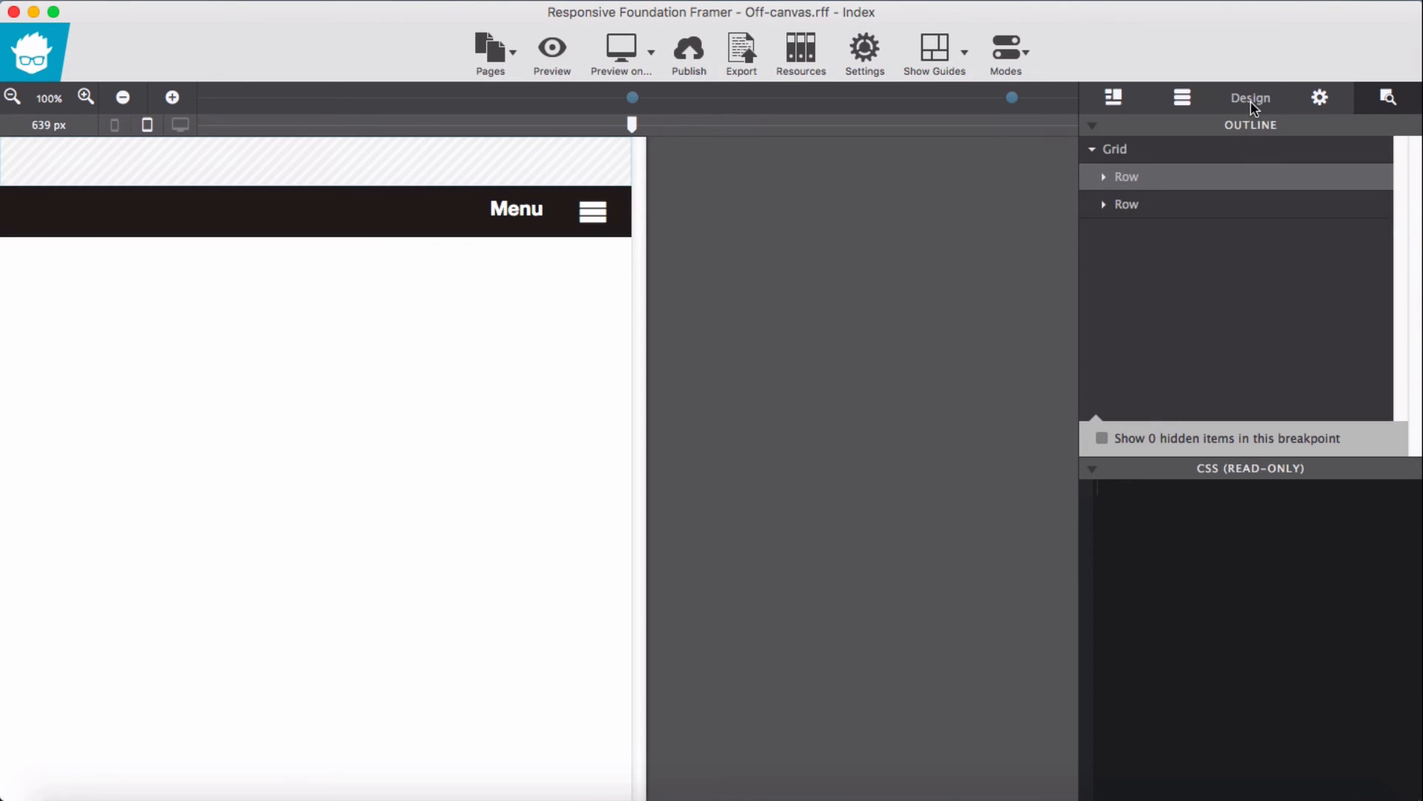
click(1252, 98)
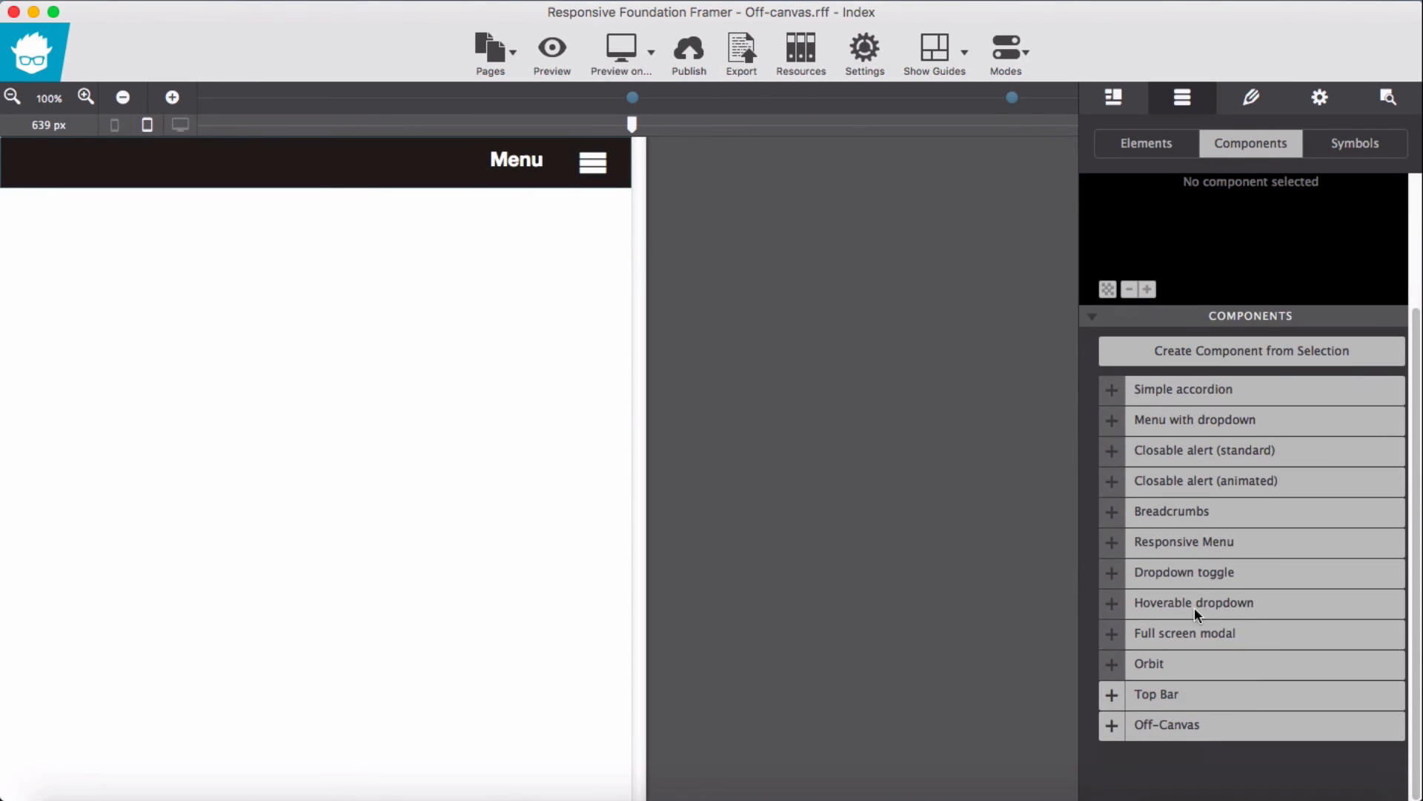
mouse_move(1121, 727)
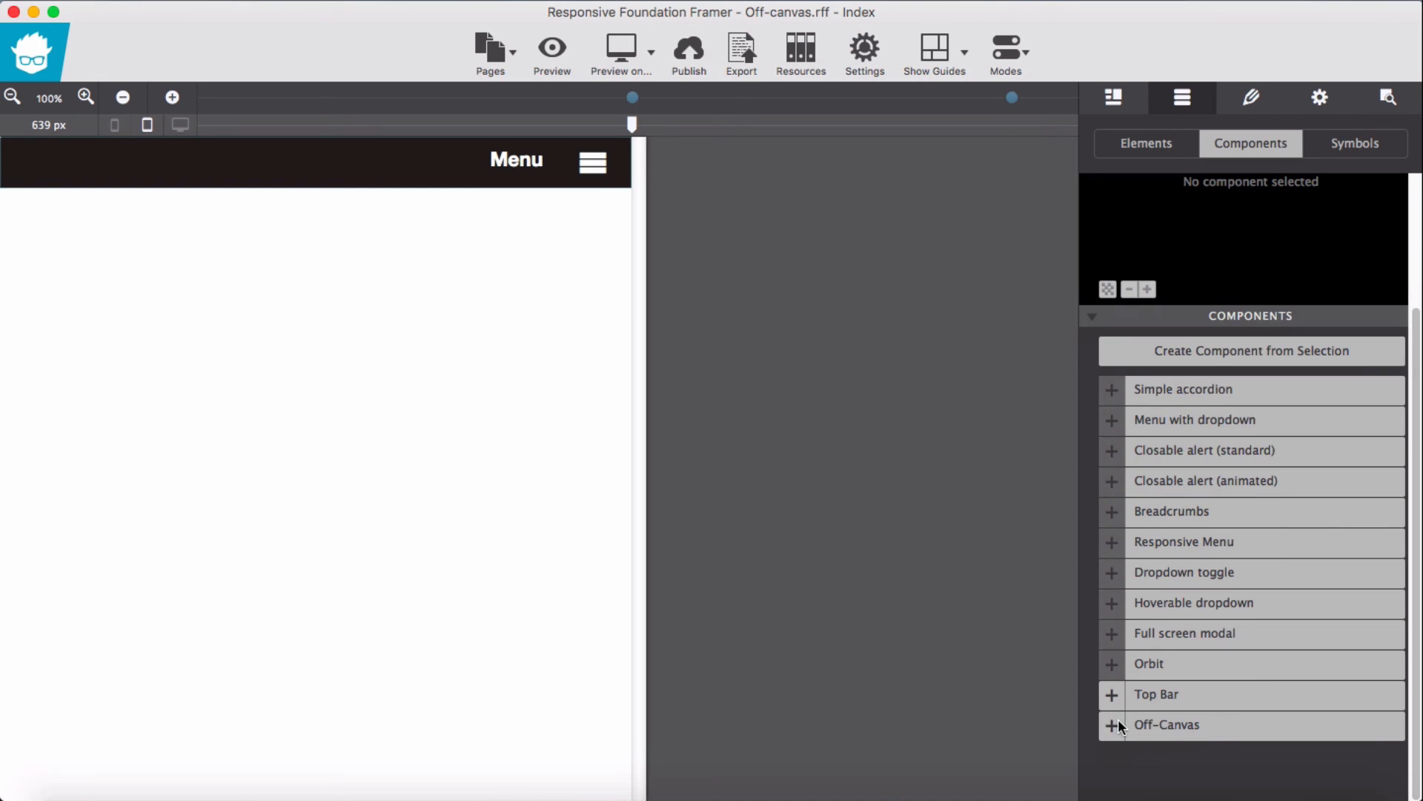
mouse_move(1338, 107)
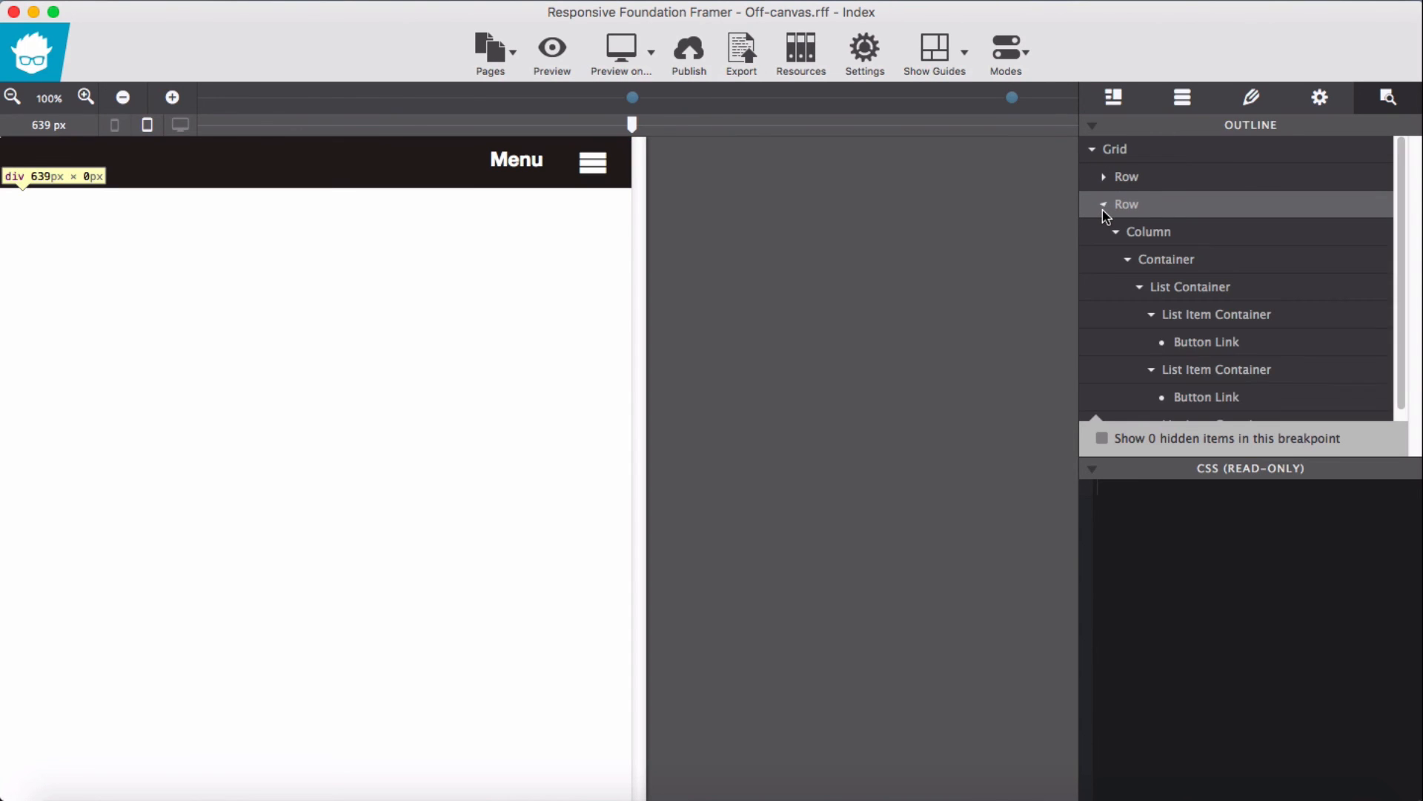
- Insert the Off-Canvas component below Top Bar and return to the components list
click(1103, 203)
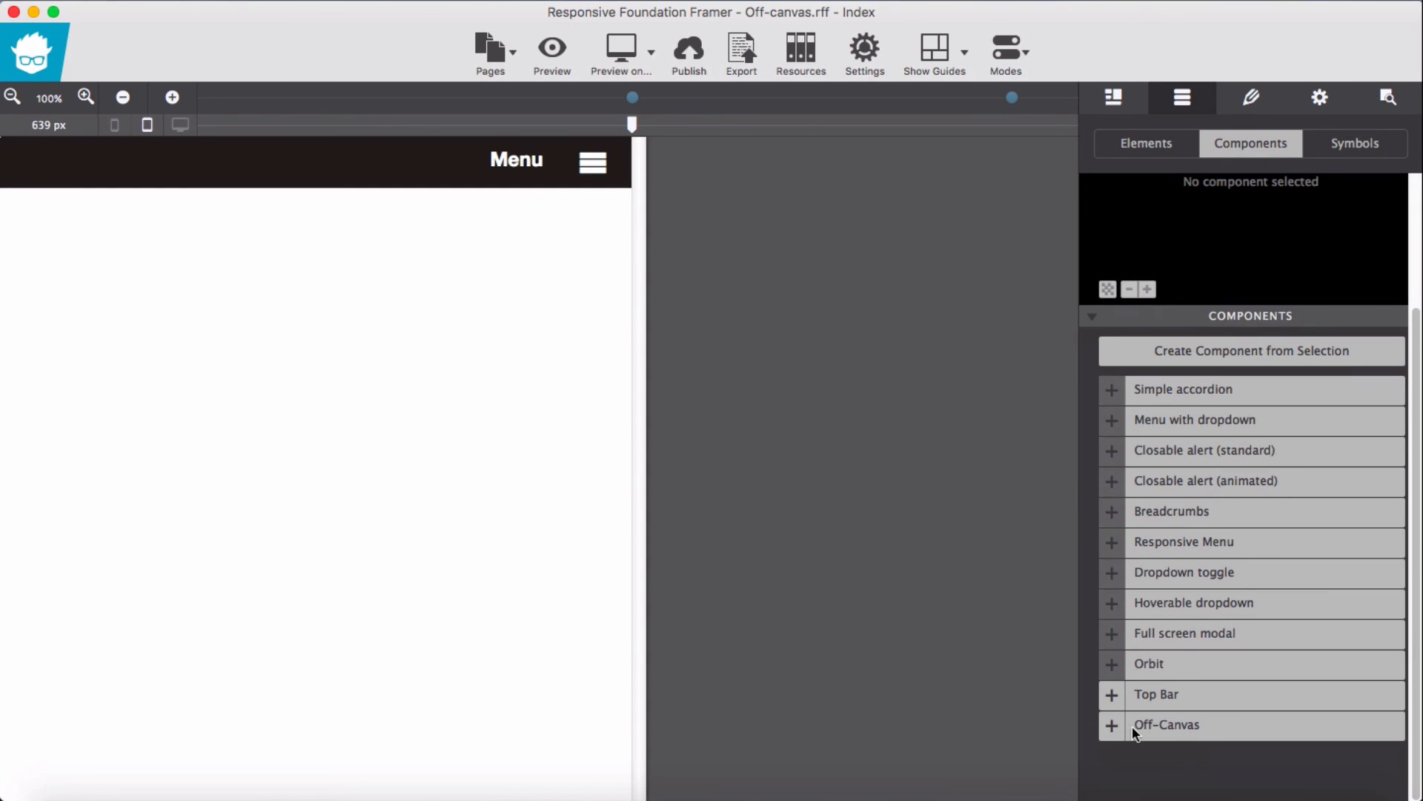
mouse_move(415, 213)
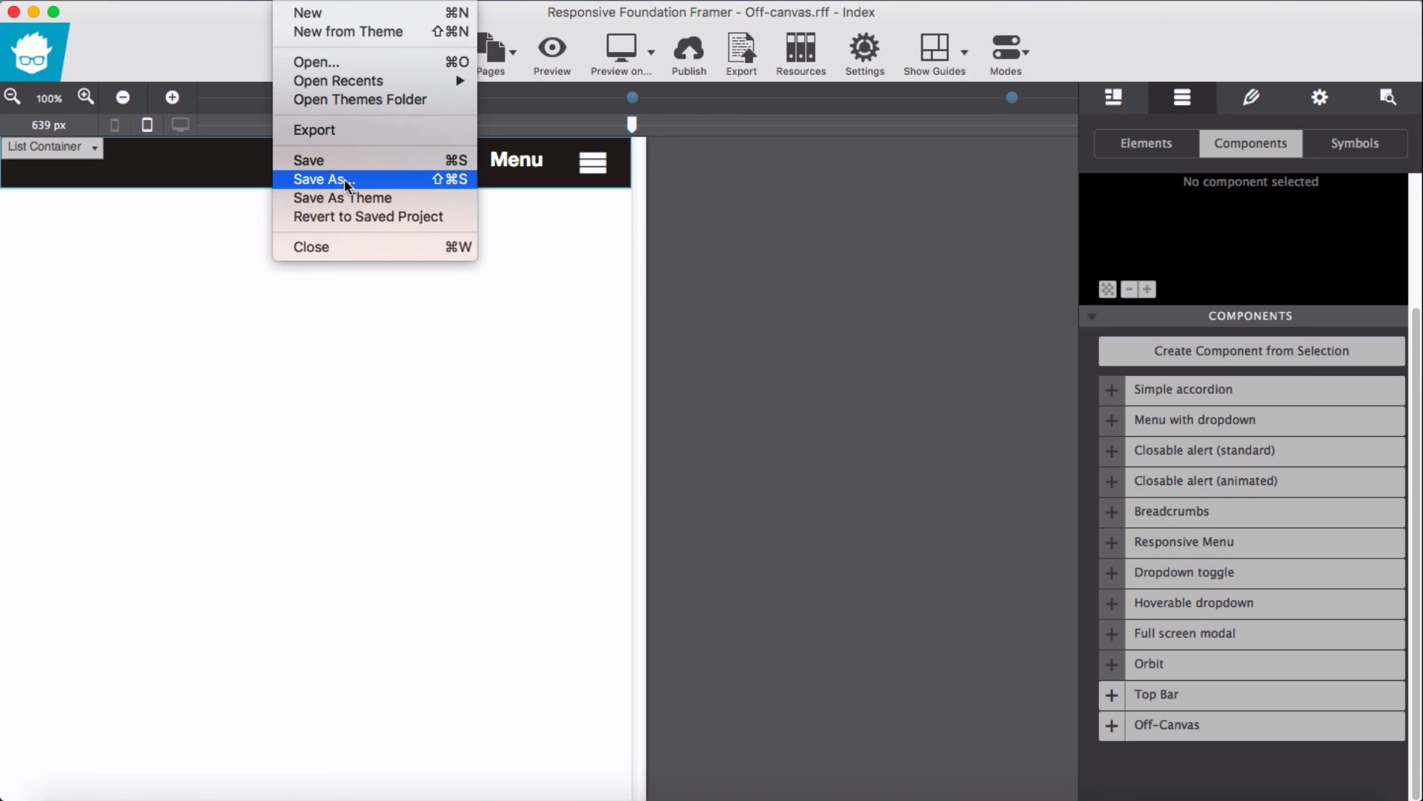
mouse_move(713, 286)
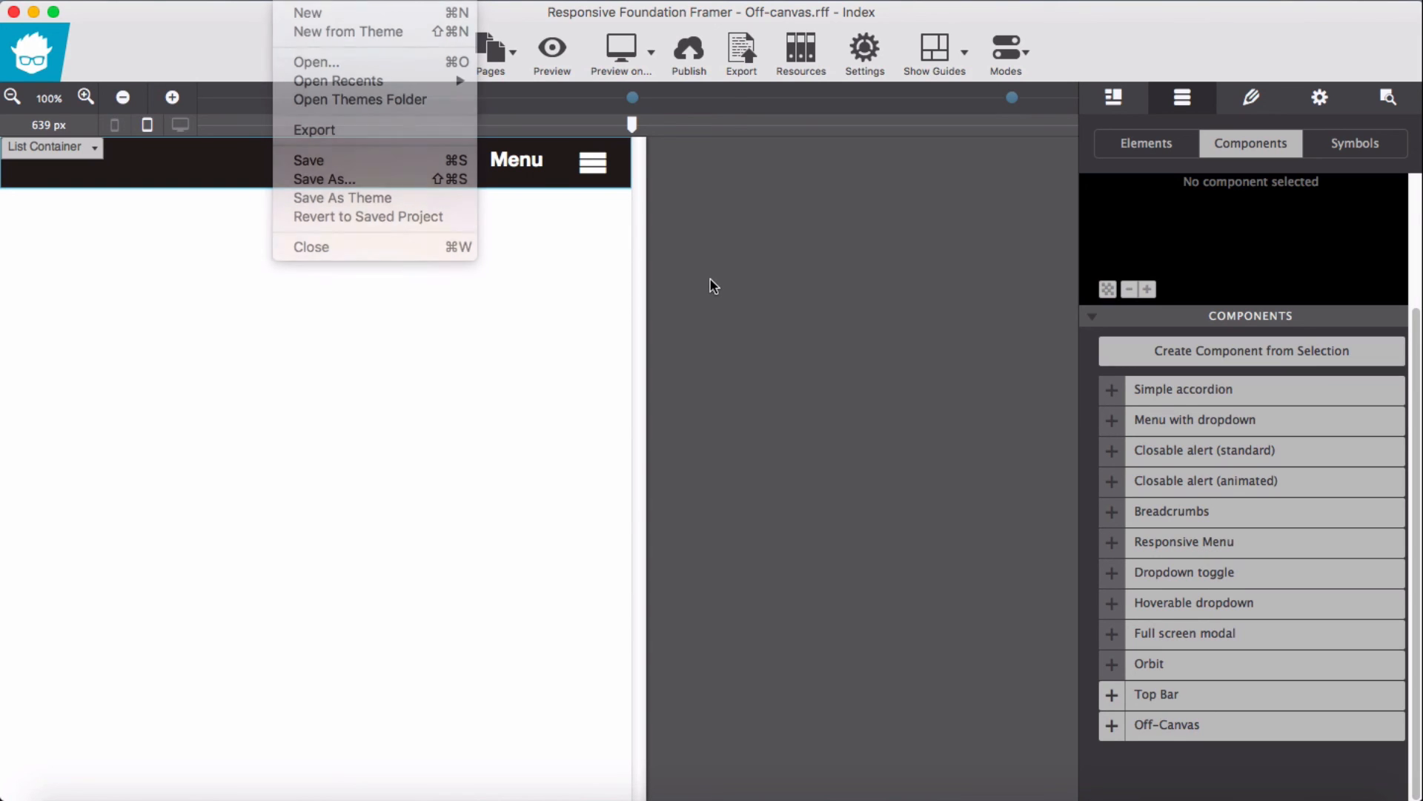
- Choose Save As to save the rebuilt project as a new file
click(706, 280)
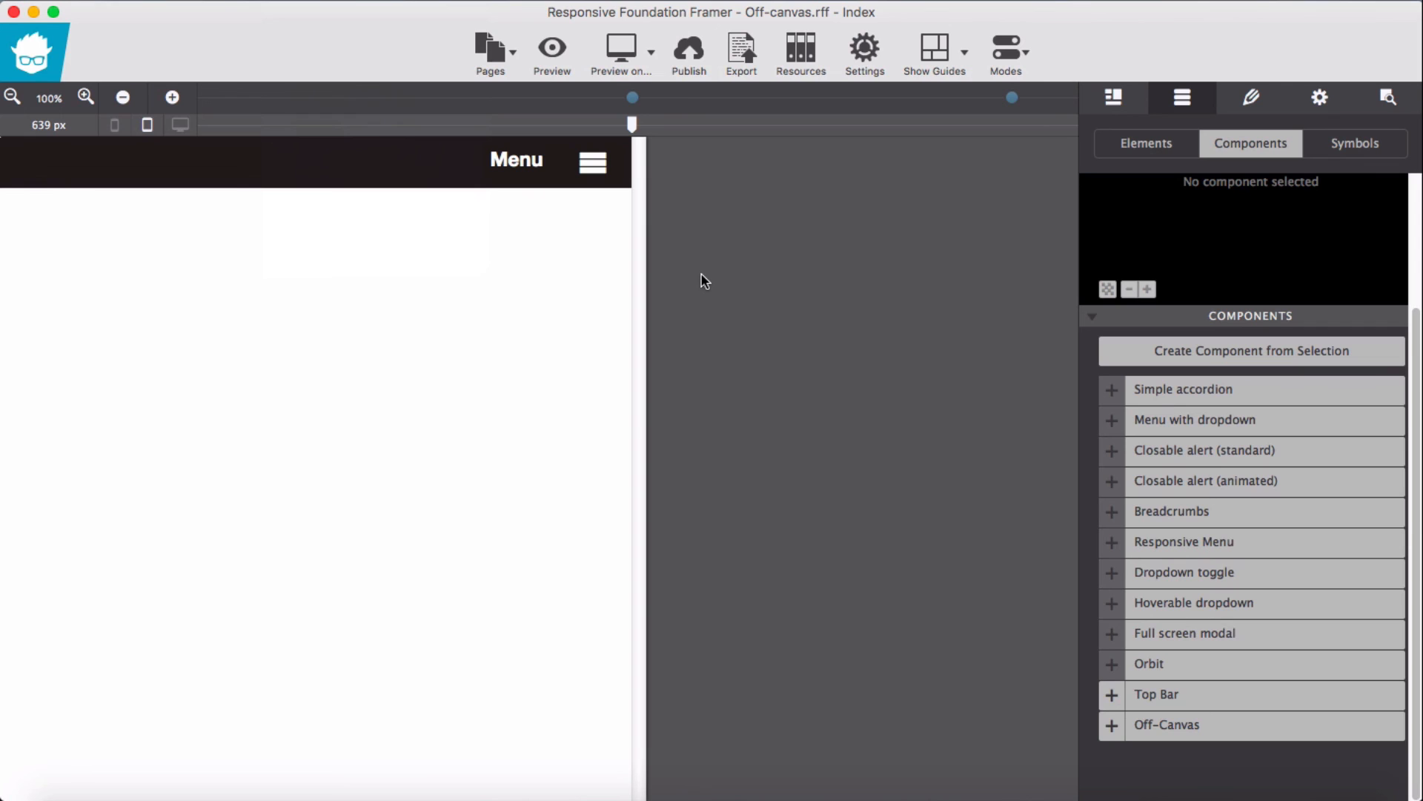